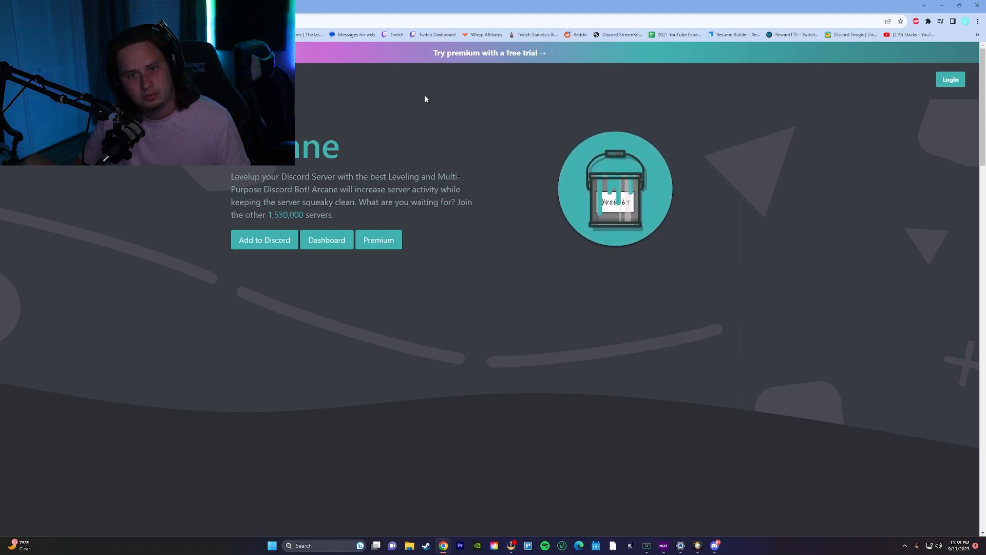
{"action": "mouse_move", "coordinate": [538, 204]}
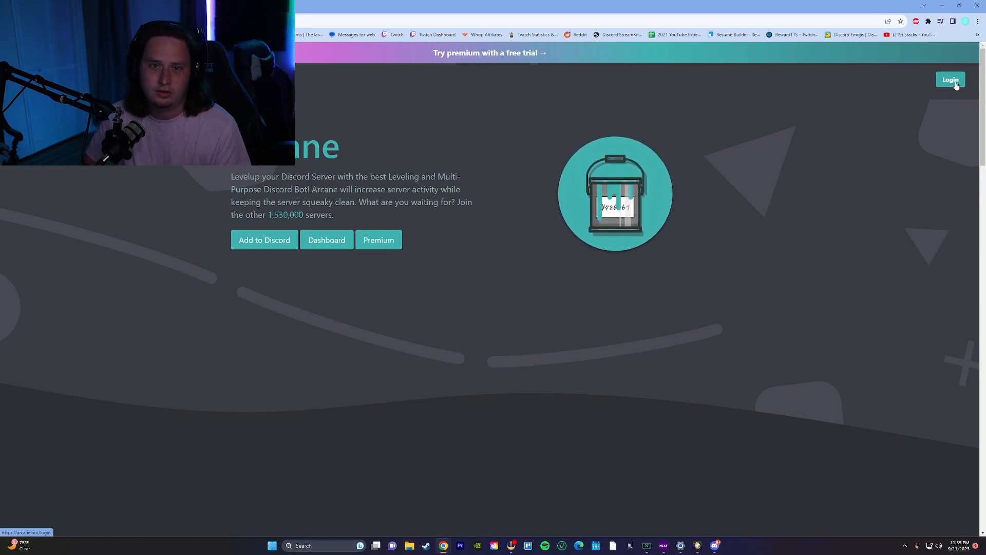
- Sign in with Discord and scroll the server list to the Test Server tile
{"action": "left_click", "coordinate": [949, 79]}
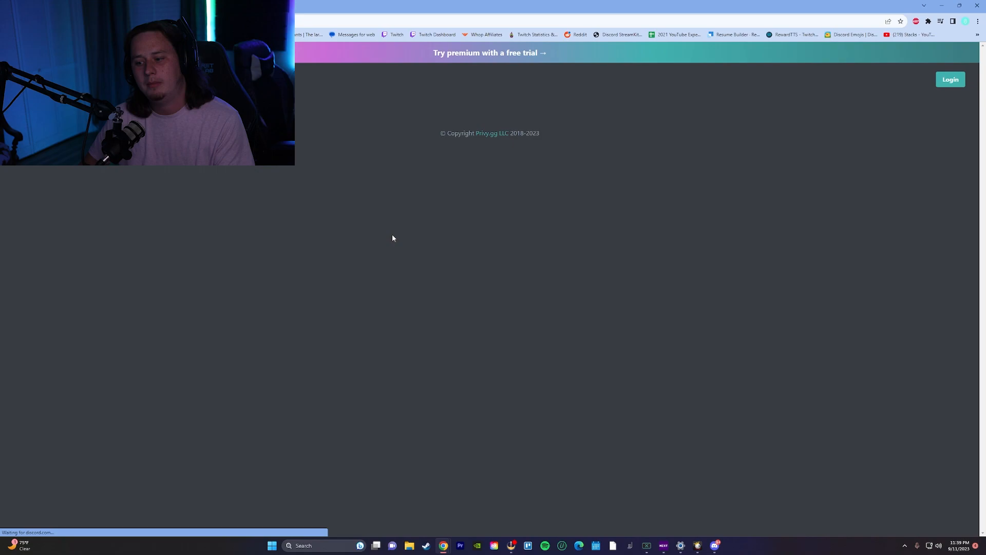
{"action": "left_click", "coordinate": [949, 80]}
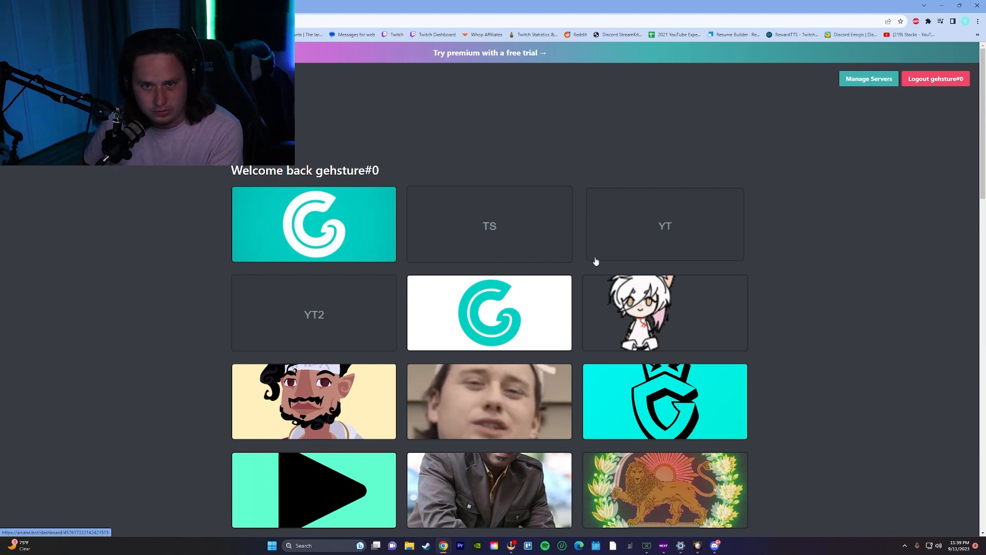
{"action": "scroll", "scroll_direction": "down", "scroll_amount": 3}
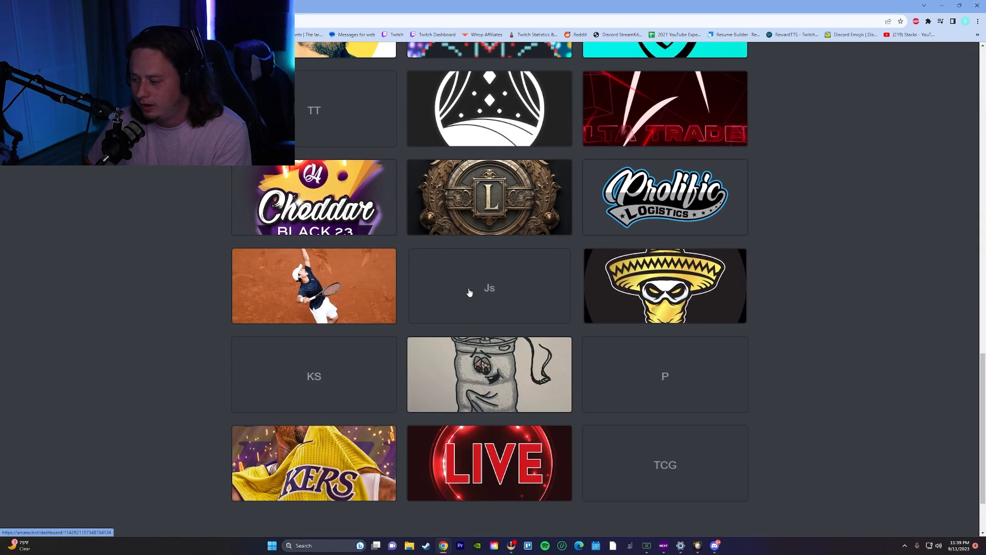
{"action": "scroll", "scroll_direction": "down", "scroll_amount": 3}
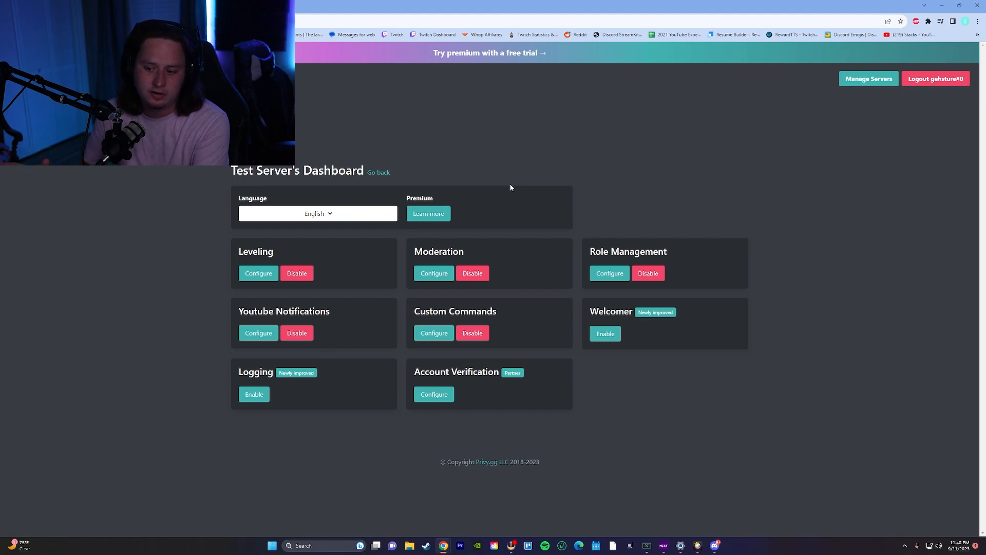
{"action": "mouse_move", "coordinate": [341, 259]}
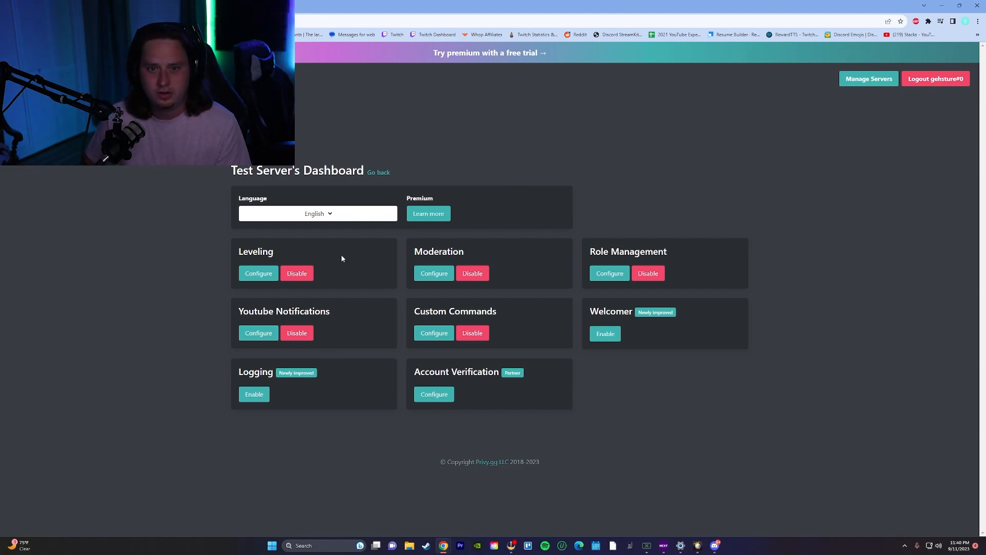
{"action": "mouse_move", "coordinate": [222, 273]}
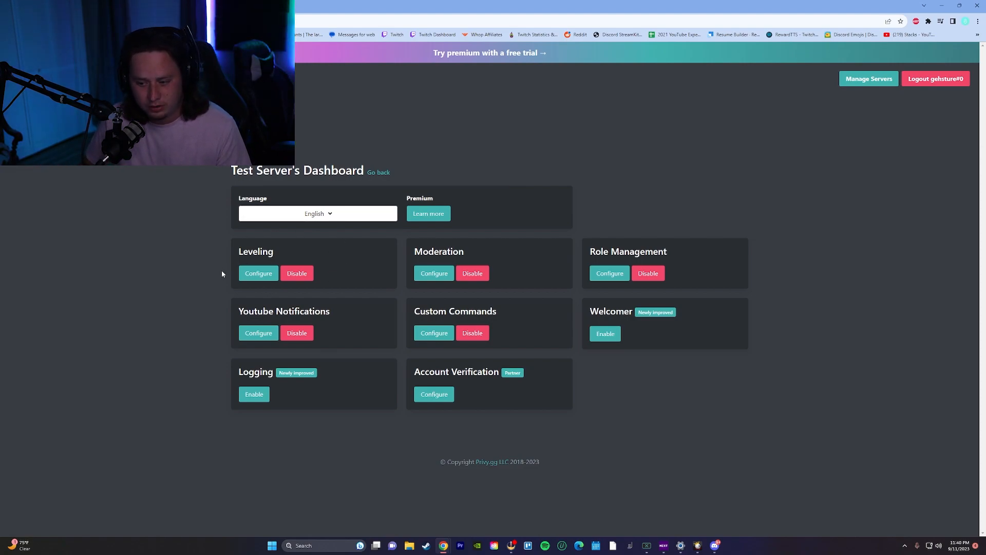
{"action": "mouse_move", "coordinate": [672, 270]}
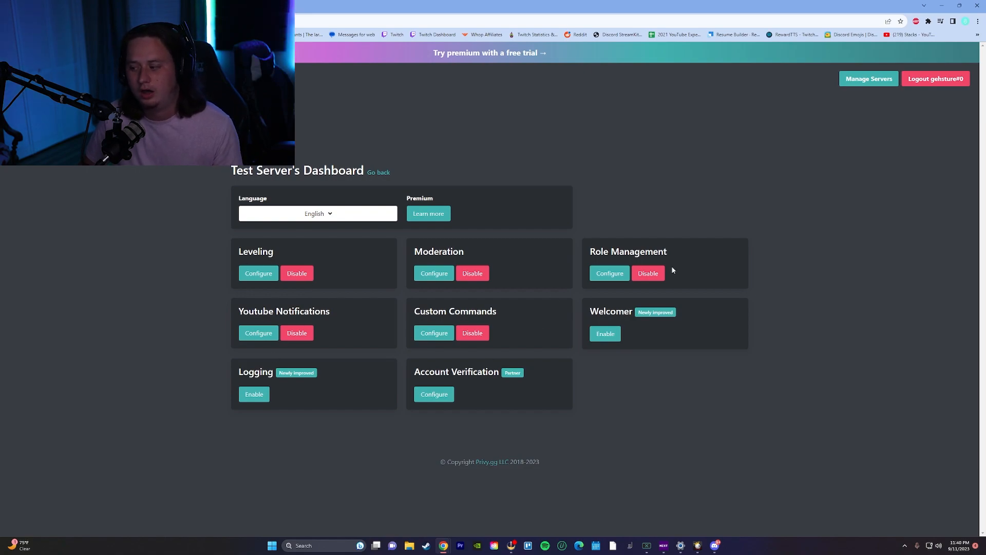
{"action": "mouse_move", "coordinate": [609, 273]}
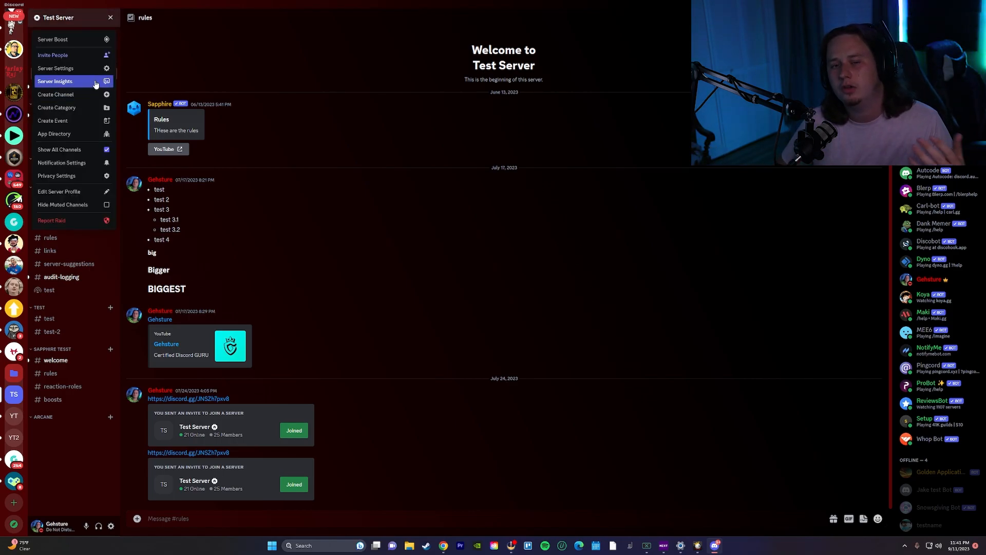
{"action": "mouse_move", "coordinate": [72, 68]}
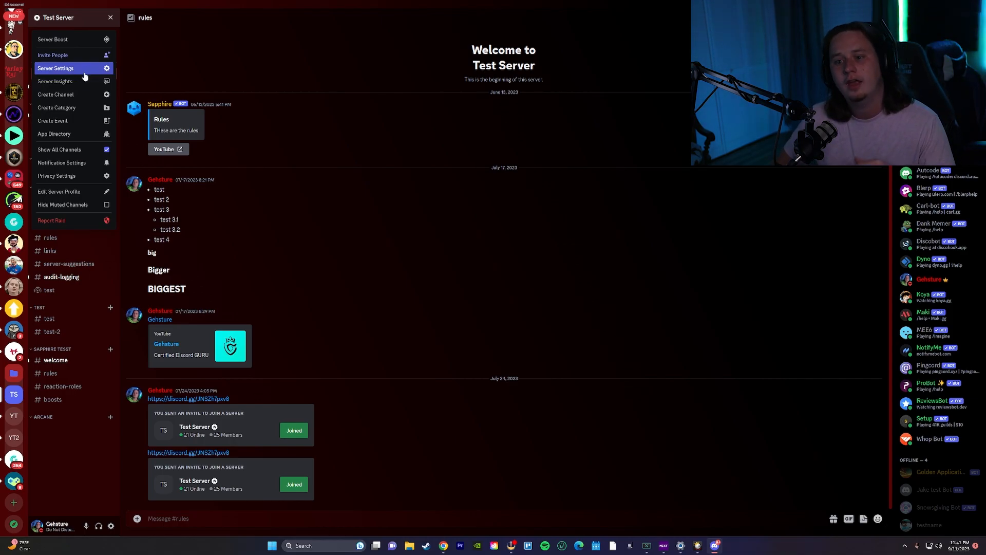
- Go to Server Settings > Roles and create the new roles for Test Server
{"action": "left_click", "coordinate": [55, 67]}
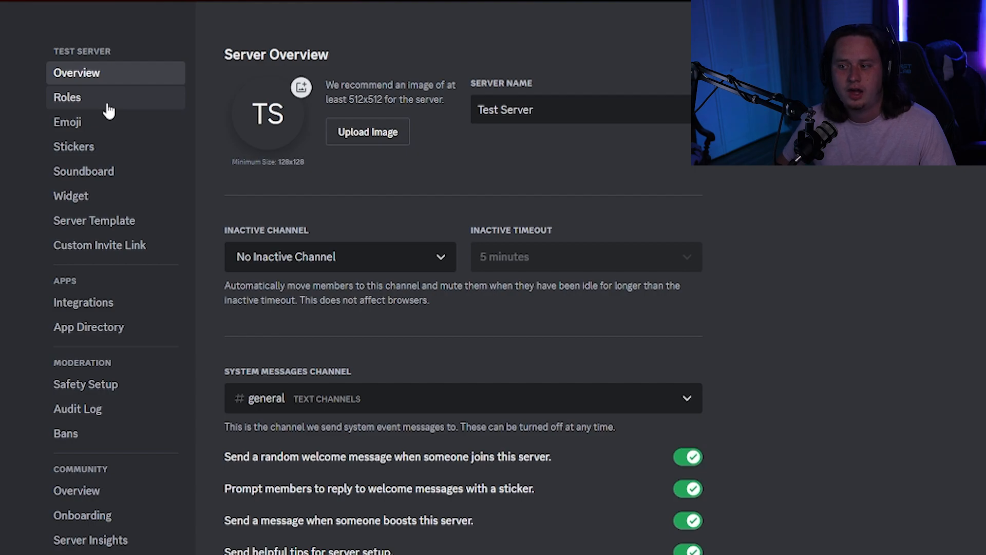
{"action": "left_click", "coordinate": [67, 97]}
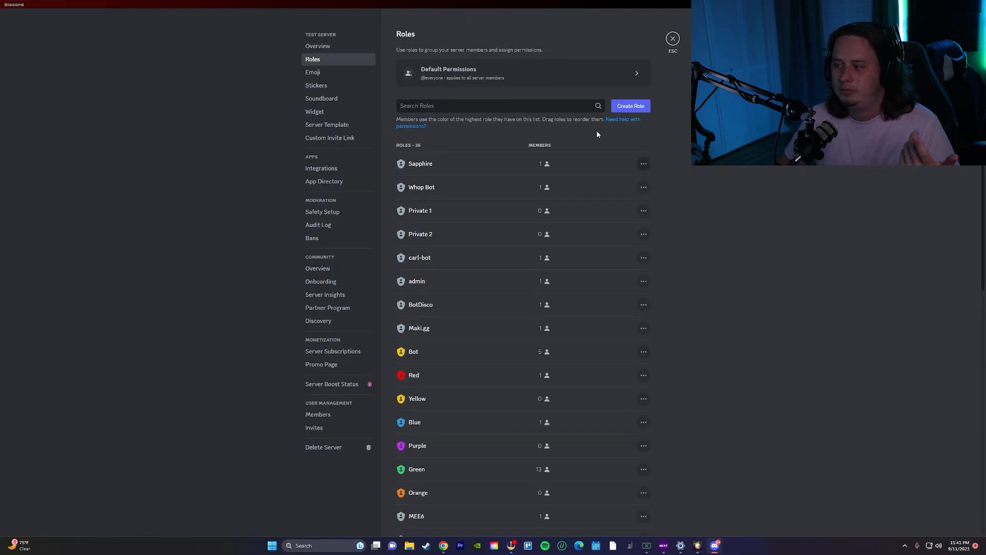
{"action": "left_click", "coordinate": [630, 105]}
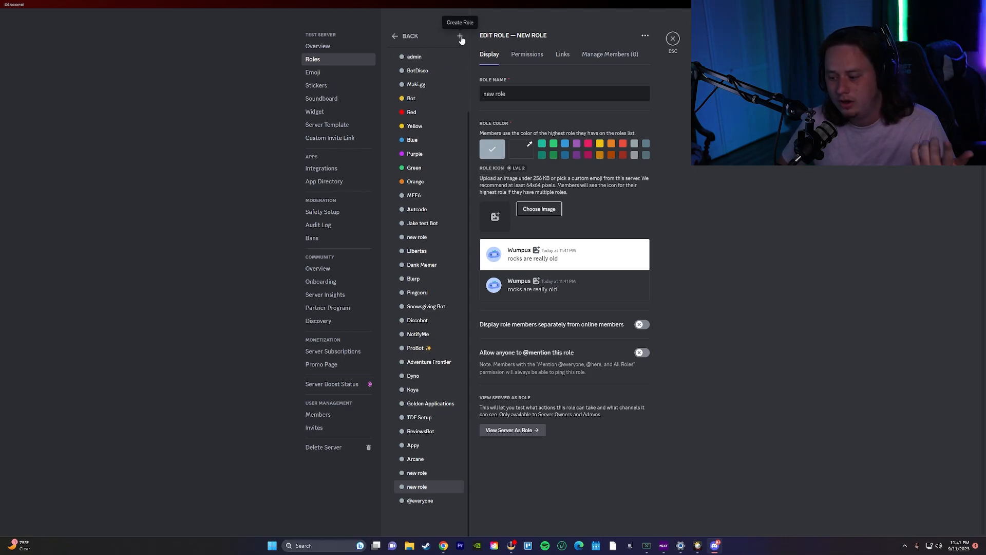
{"action": "scroll", "scroll_direction": "down", "scroll_amount": 3}
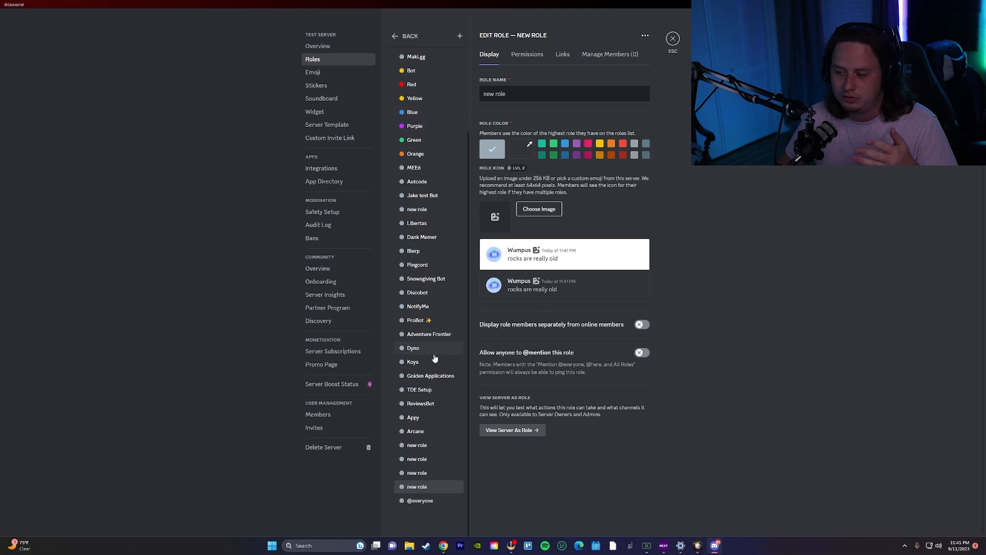
{"action": "mouse_move", "coordinate": [447, 177]}
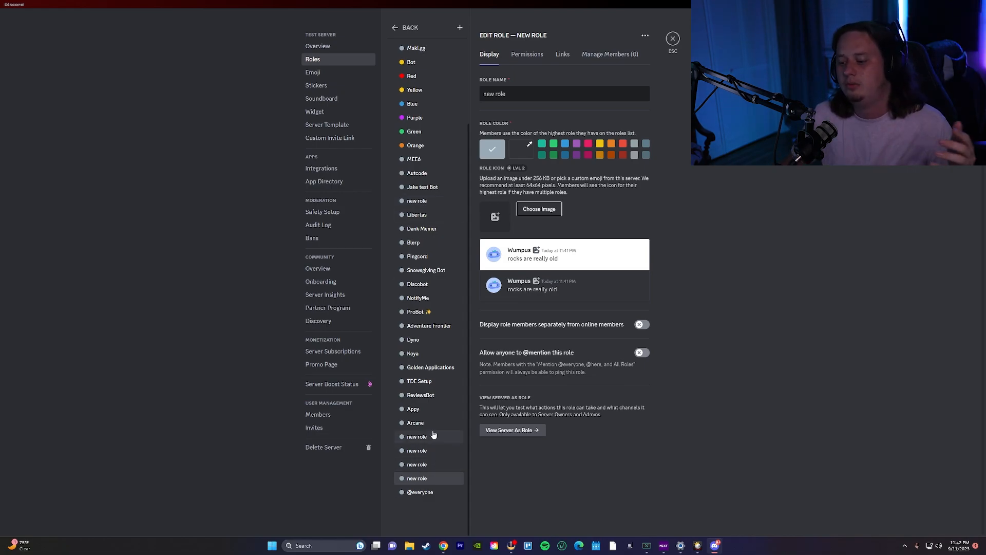
{"action": "mouse_move", "coordinate": [427, 478]}
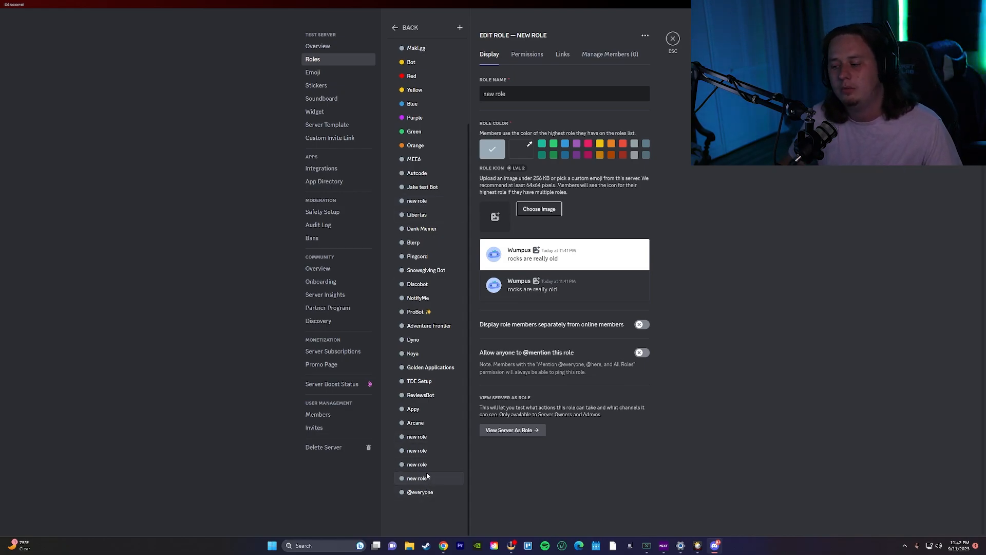
- Rename the first new role to Level 5
{"action": "triple_click", "coordinate": [495, 93]}
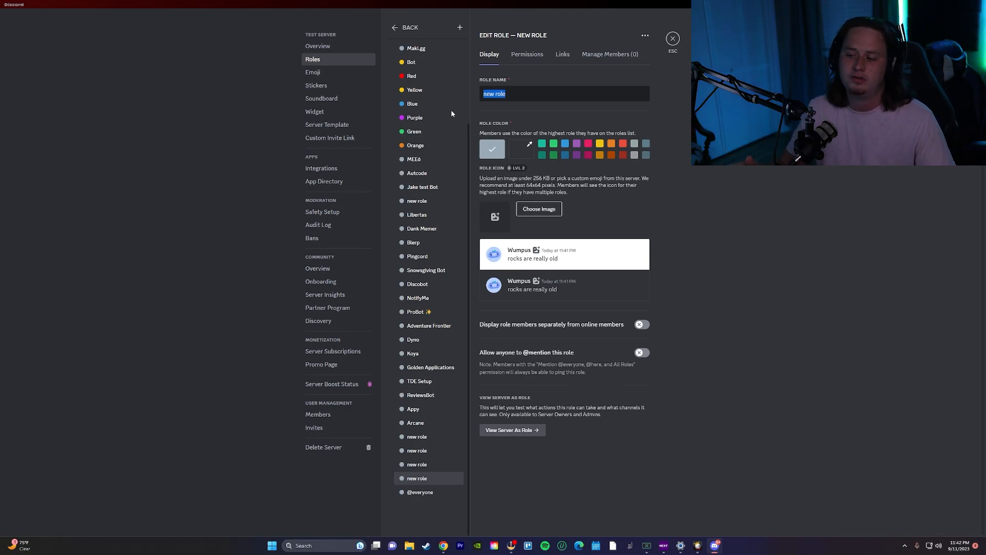
{"action": "type", "text": "Levekl"}
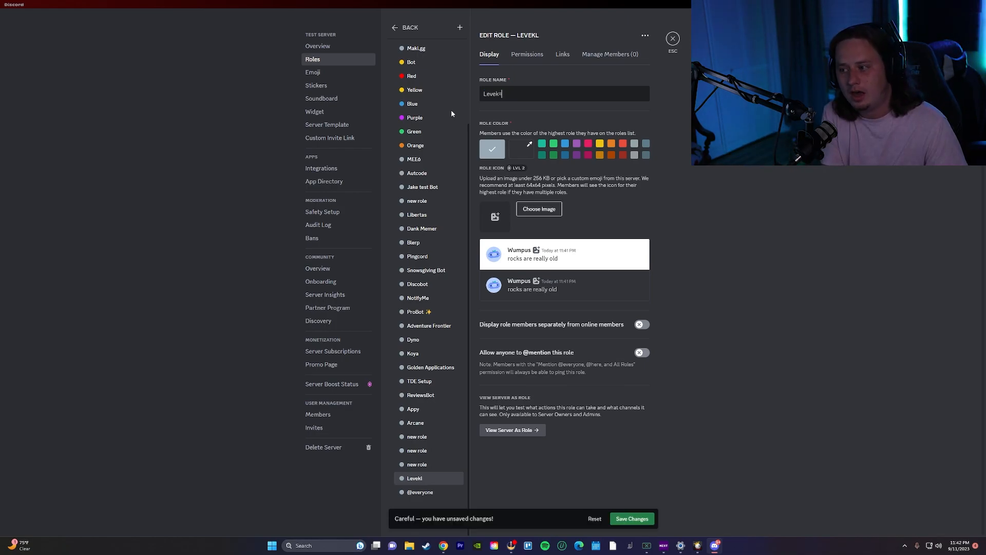
{"action": "type", "text": "Level 5"}
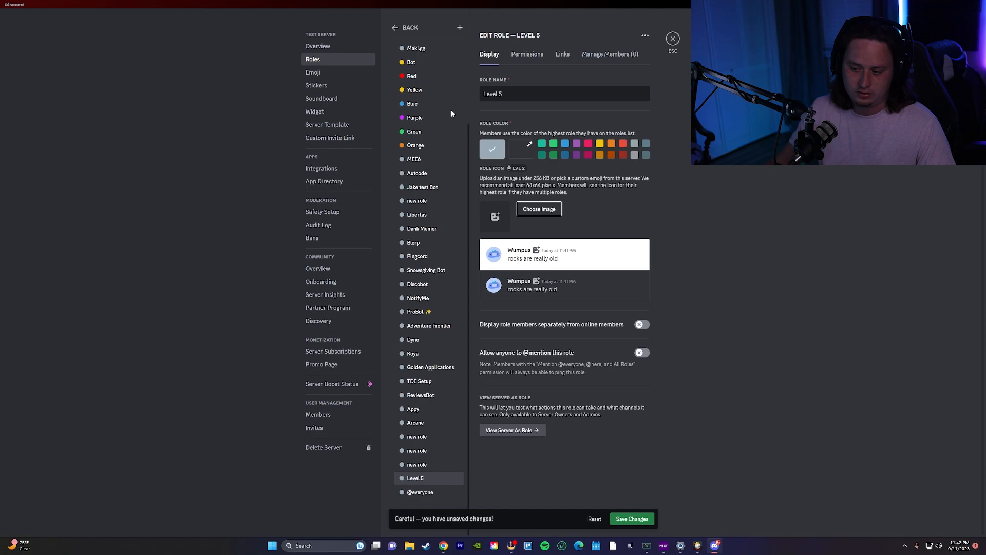
- Rename the next role to Level 10, correcting the typo, and save the changes
{"action": "left_click", "coordinate": [417, 464]}
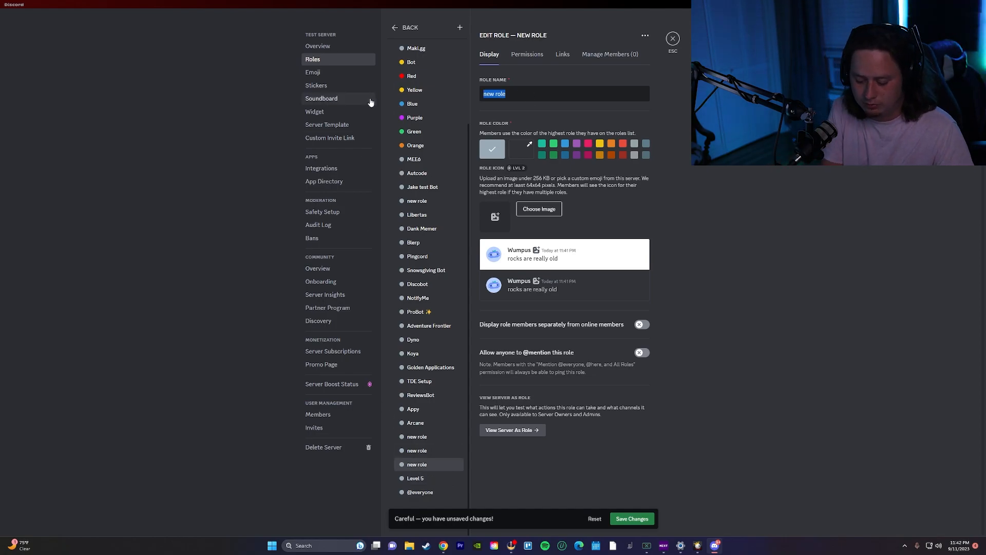
{"action": "type", "text": "Levek 10"}
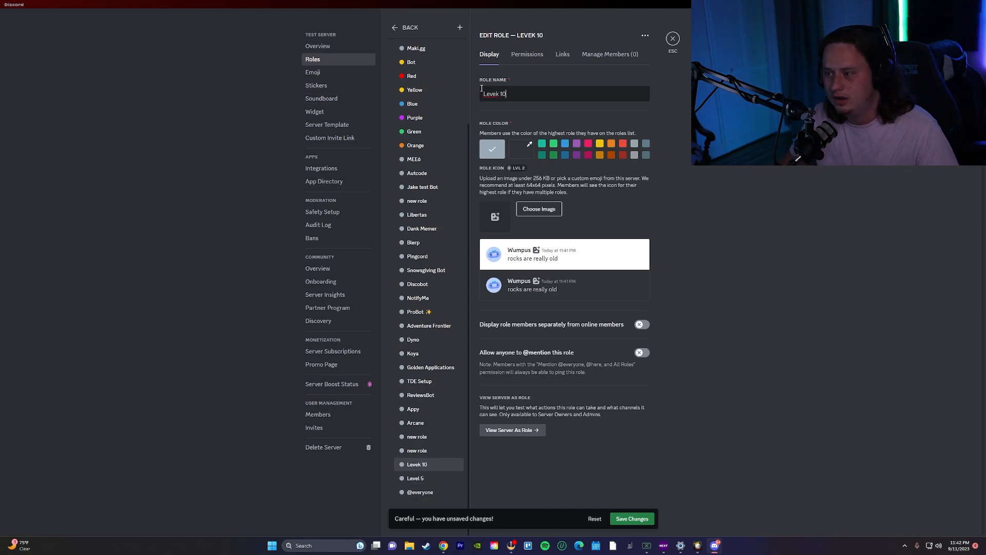
{"action": "key", "text": "Backspace"}
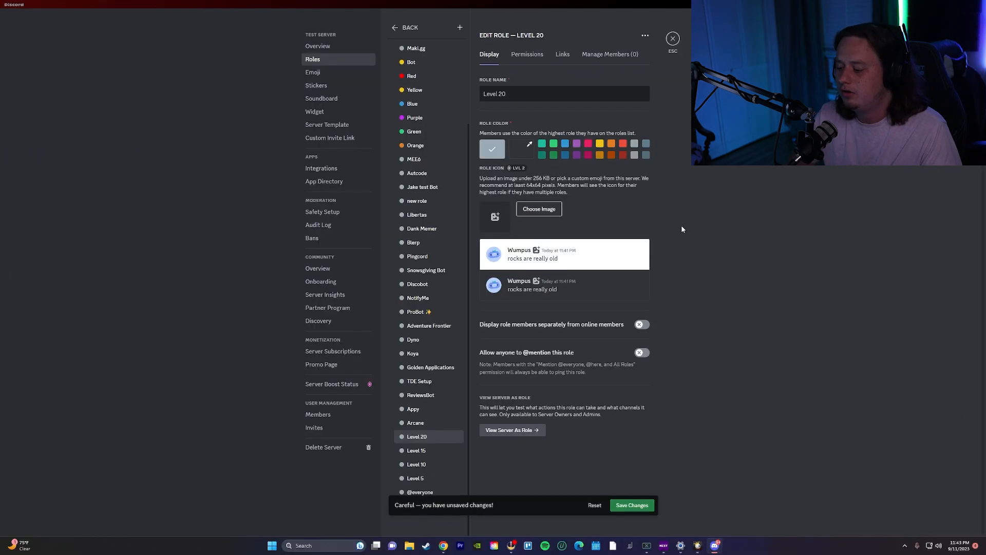
{"action": "left_click", "coordinate": [672, 38]}
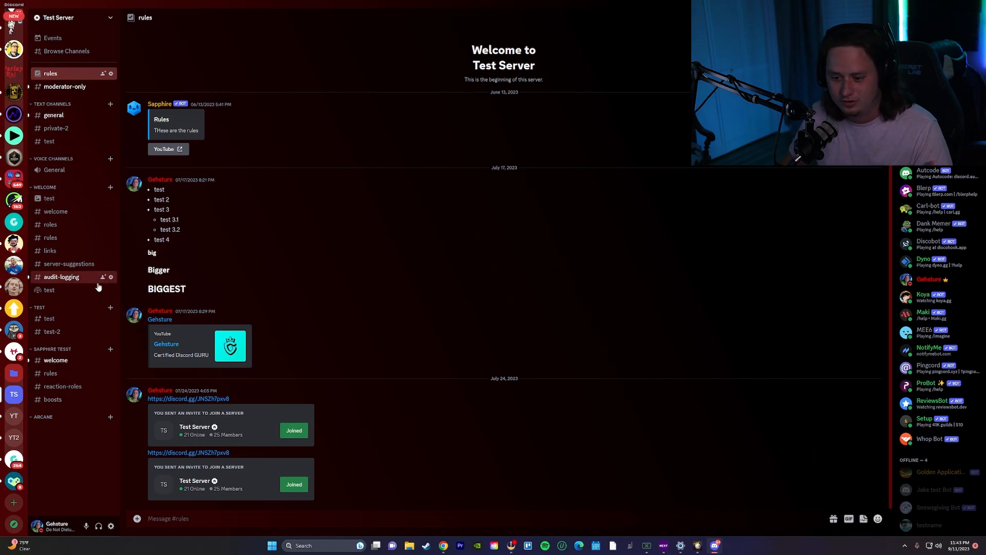
- Create a text channel named leaderboard in the ARCANE category and return to Chrome
{"action": "left_click", "coordinate": [110, 416]}
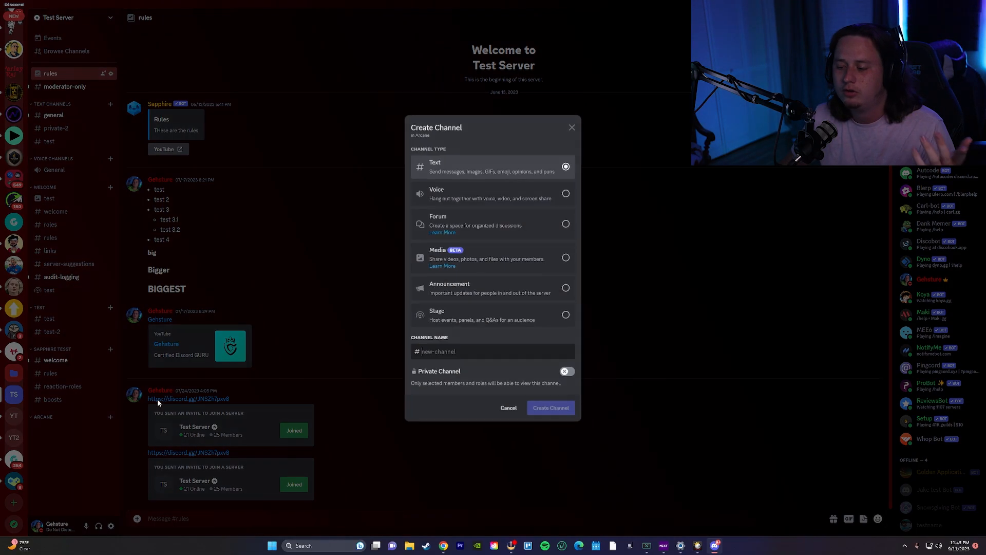
{"action": "mouse_move", "coordinate": [210, 375]}
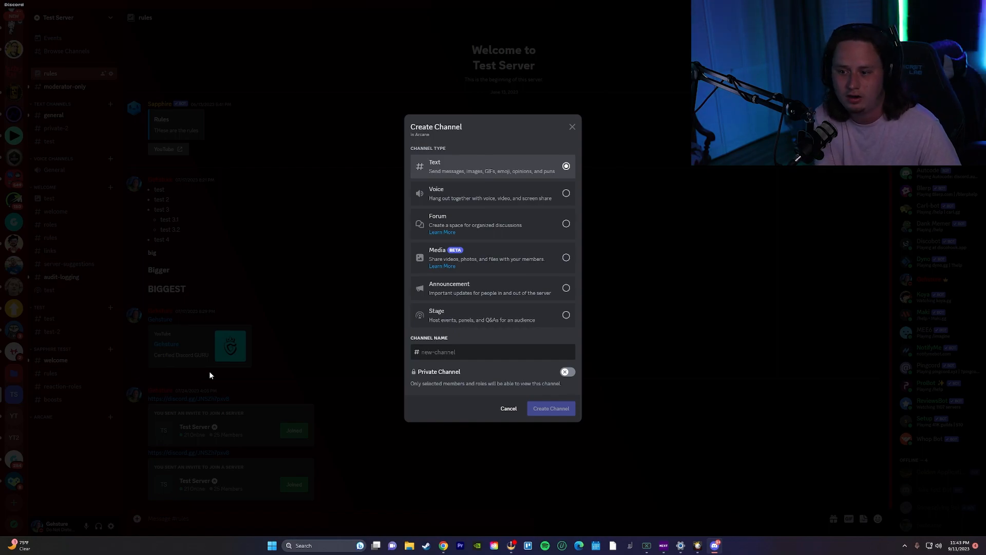
{"action": "type", "text": "leaderborad"}
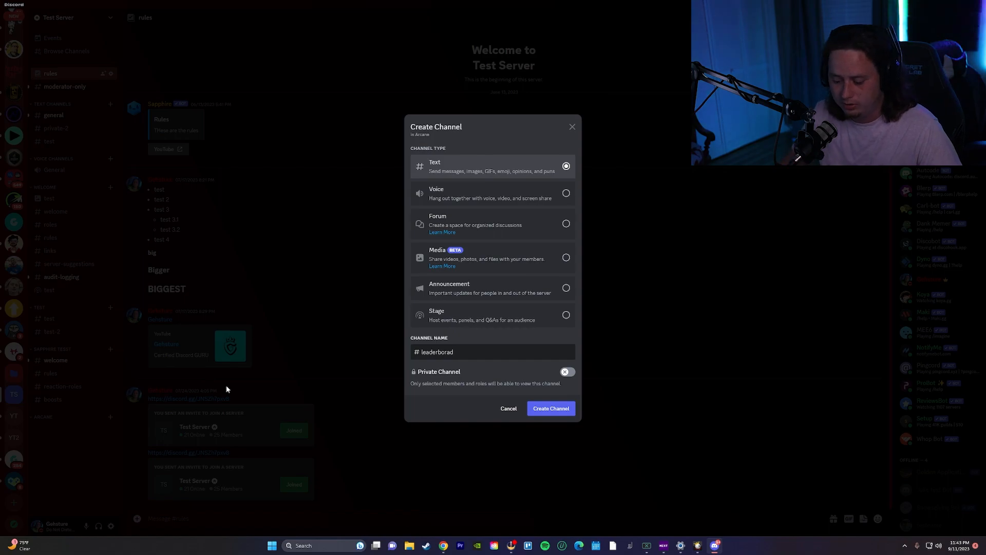
{"action": "left_click", "coordinate": [550, 408]}
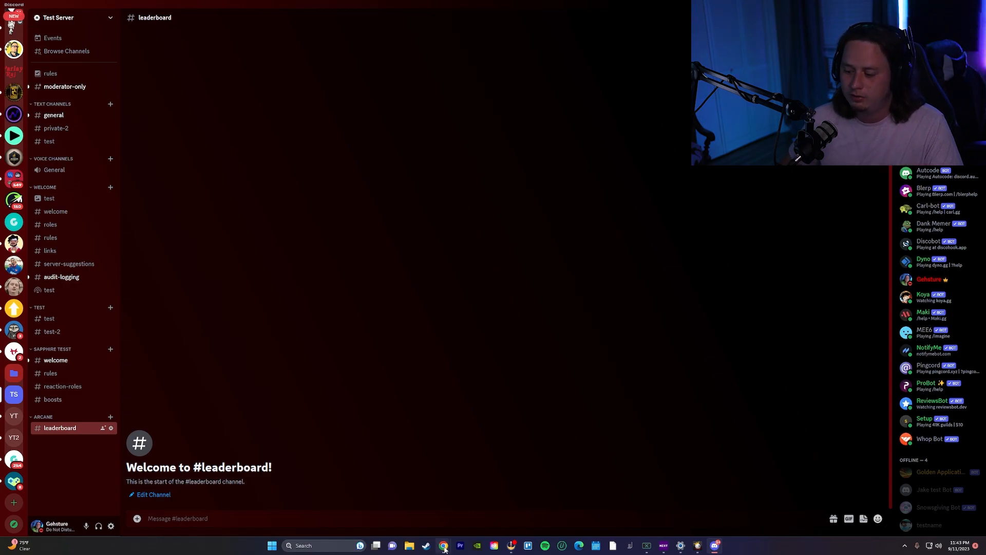
{"action": "left_click", "coordinate": [443, 545]}
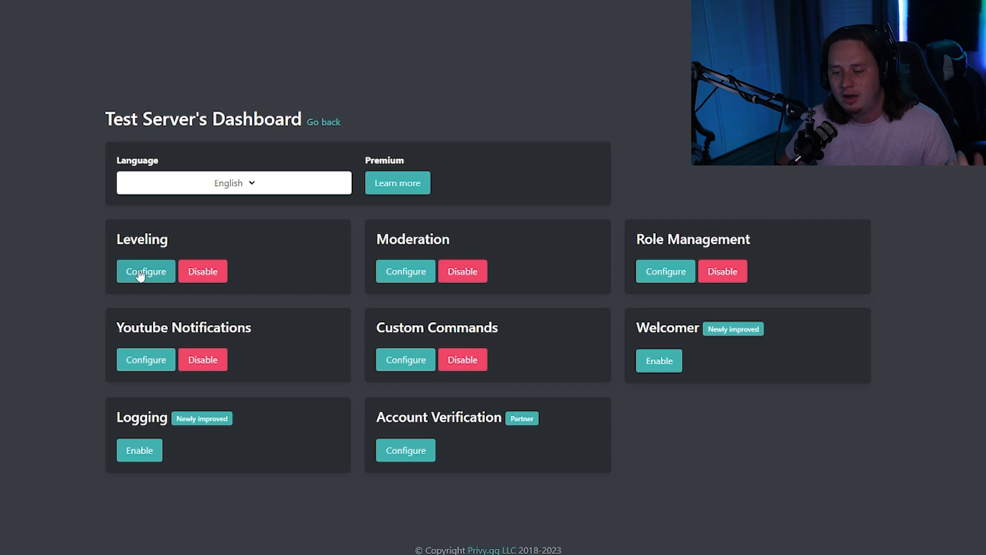
- Edit the level-up message on the Leveling page so it ends with '!'
{"action": "left_click", "coordinate": [145, 271]}
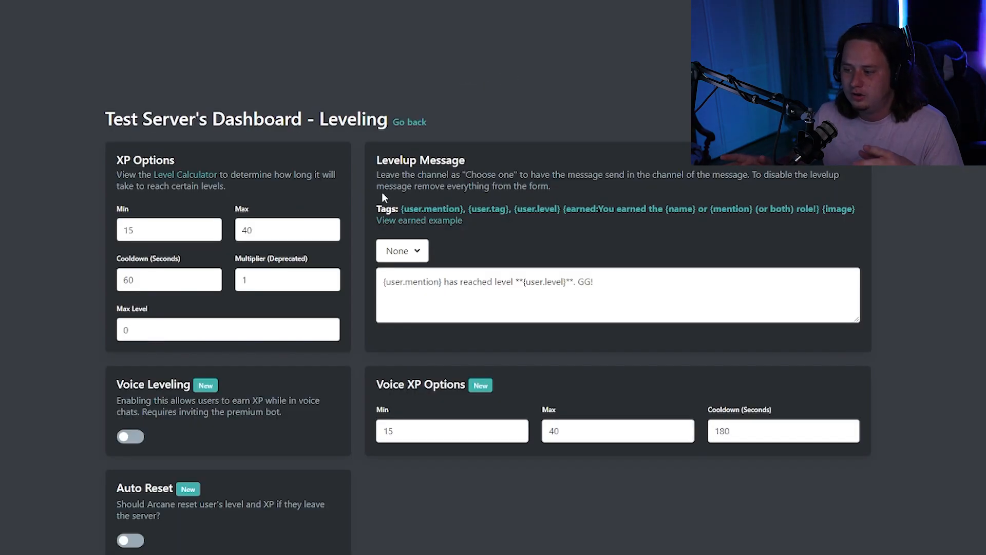
{"action": "mouse_move", "coordinate": [276, 144]}
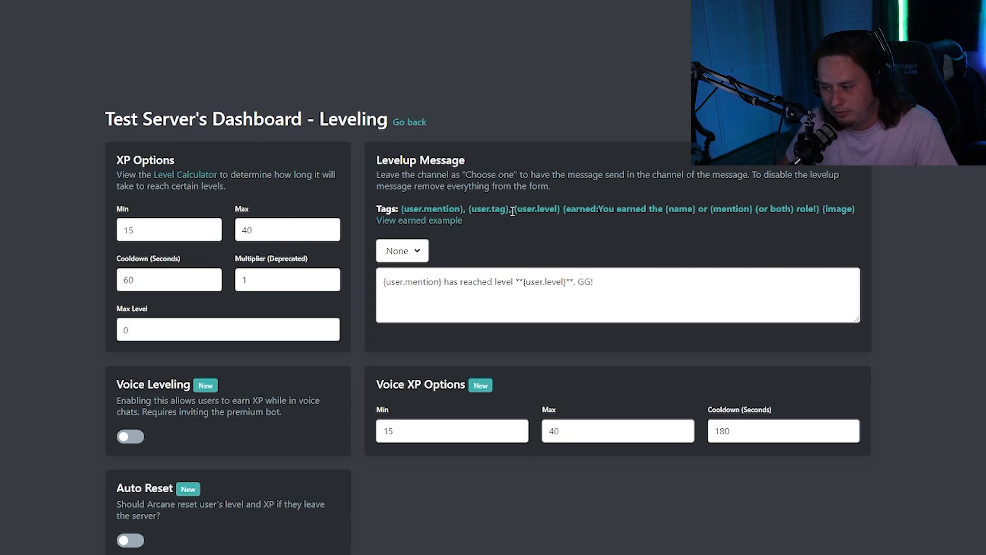
{"action": "mouse_move", "coordinate": [515, 270]}
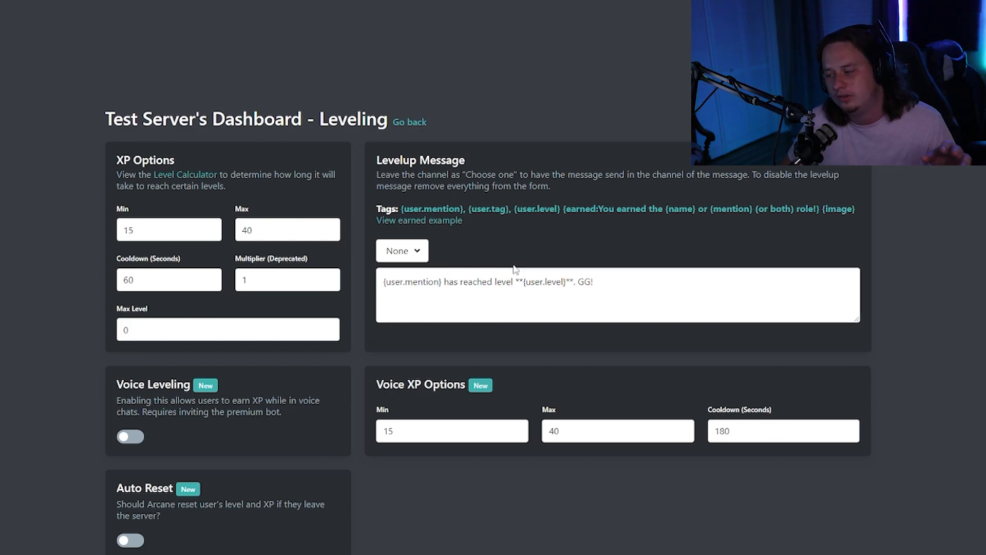
{"action": "mouse_move", "coordinate": [615, 240]}
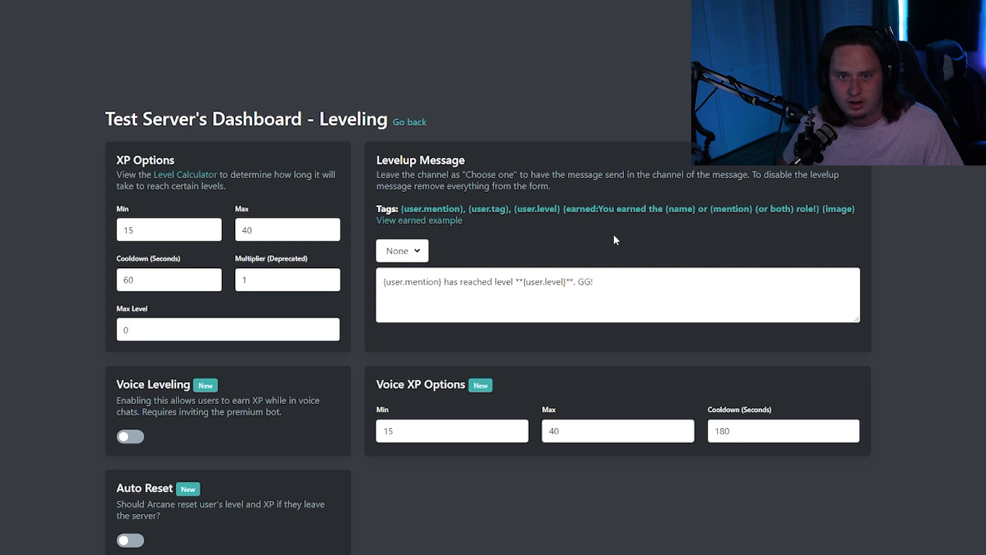
{"action": "mouse_move", "coordinate": [624, 220]}
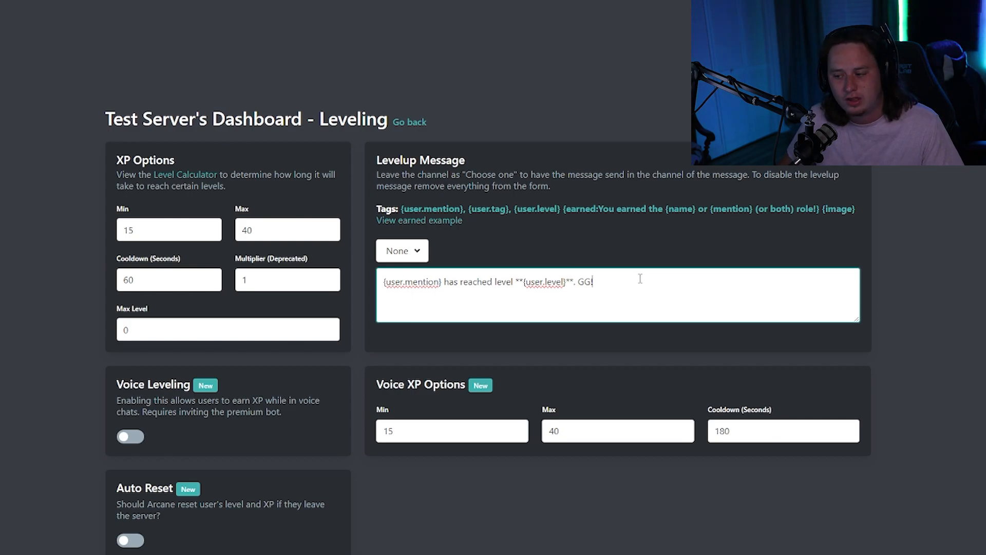
{"action": "key", "text": "ctrl+a"}
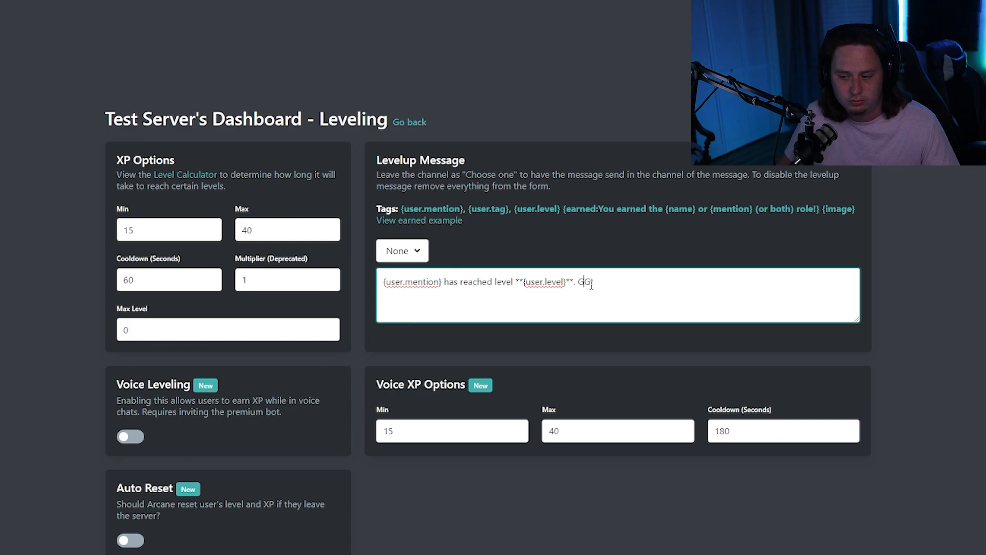
{"action": "type", "text": "!"}
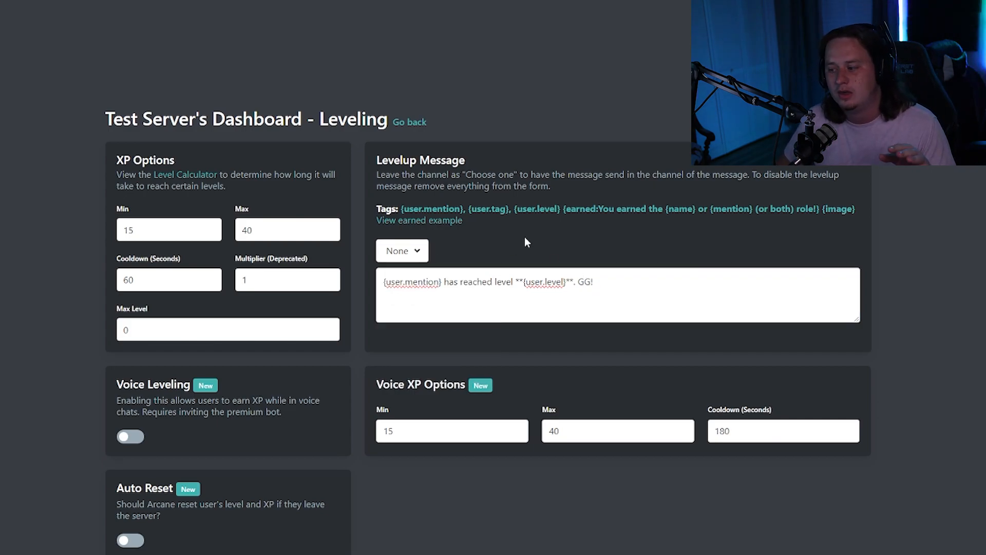
- Set the level-up message channel to #leaderboard
{"action": "left_click", "coordinate": [401, 250]}
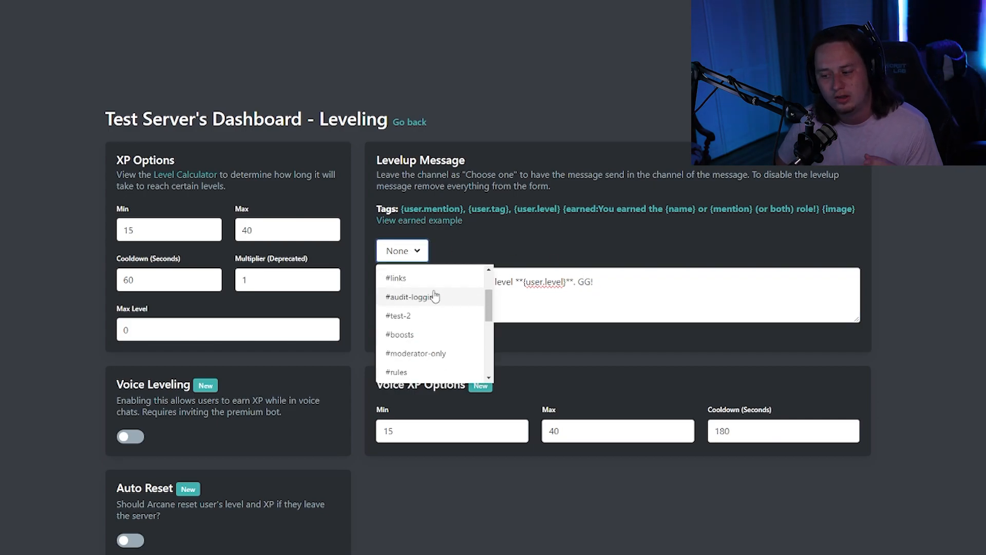
{"action": "left_click", "coordinate": [402, 251]}
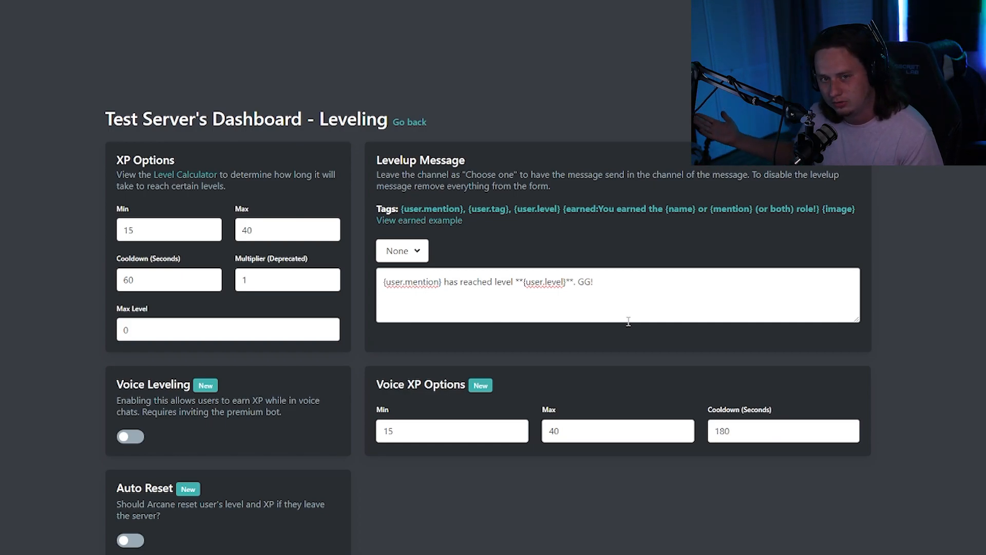
{"action": "left_click", "coordinate": [402, 251]}
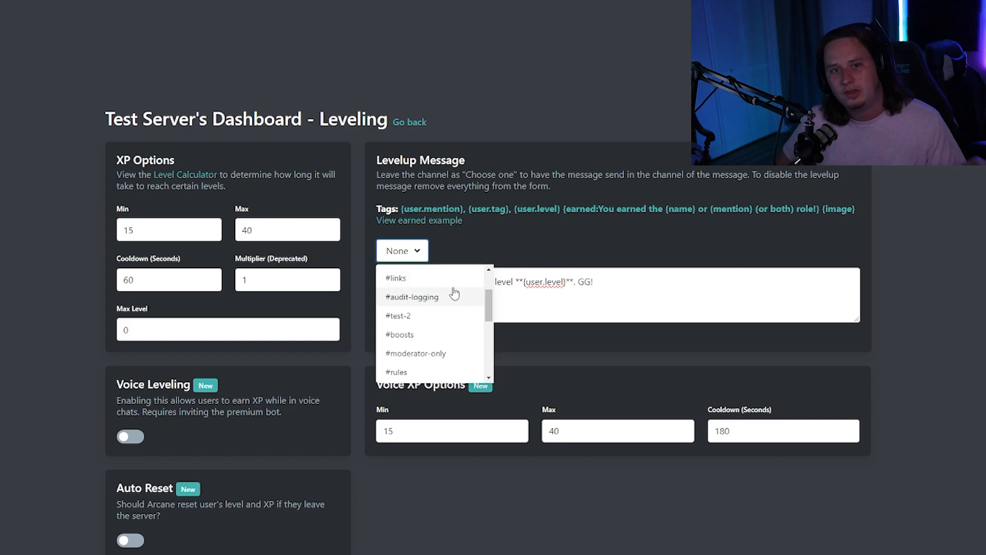
{"action": "mouse_move", "coordinate": [461, 306]}
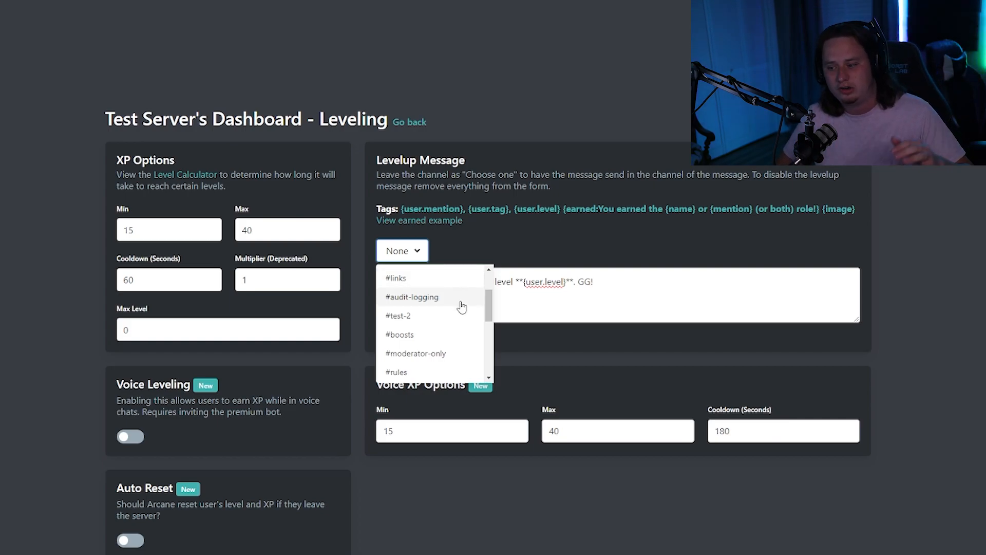
{"action": "scroll", "scroll_direction": "down", "scroll_amount": 3}
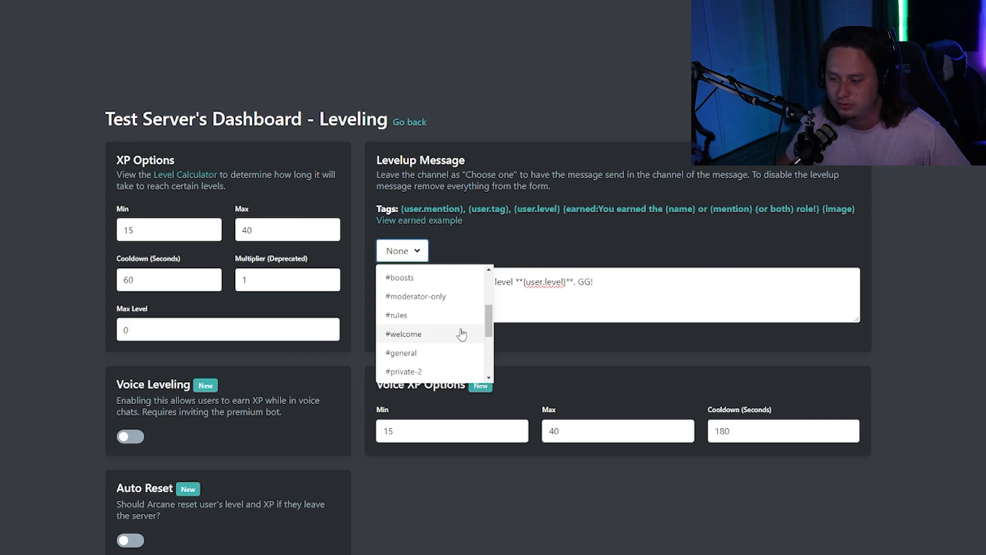
{"action": "scroll", "scroll_direction": "down", "scroll_amount": 3}
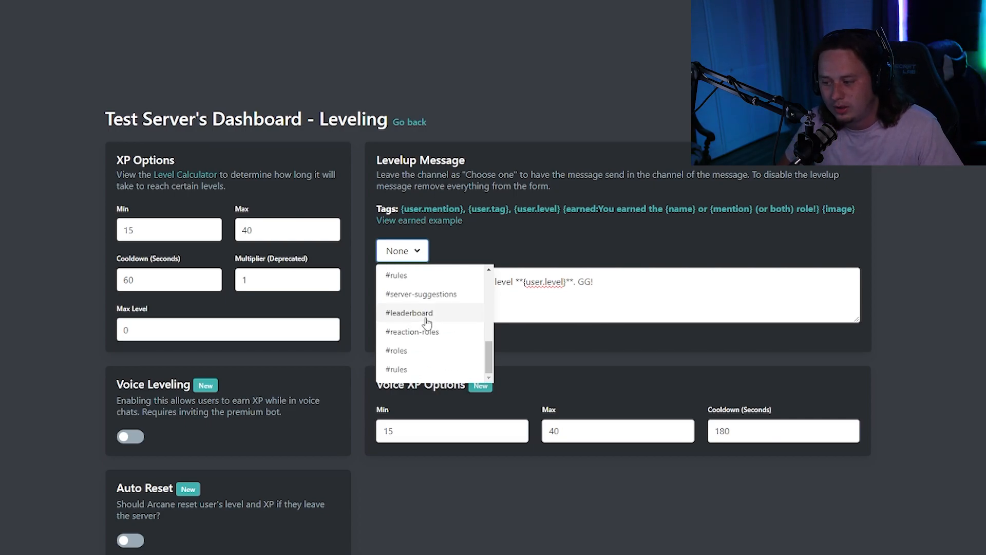
{"action": "left_click", "coordinate": [409, 312]}
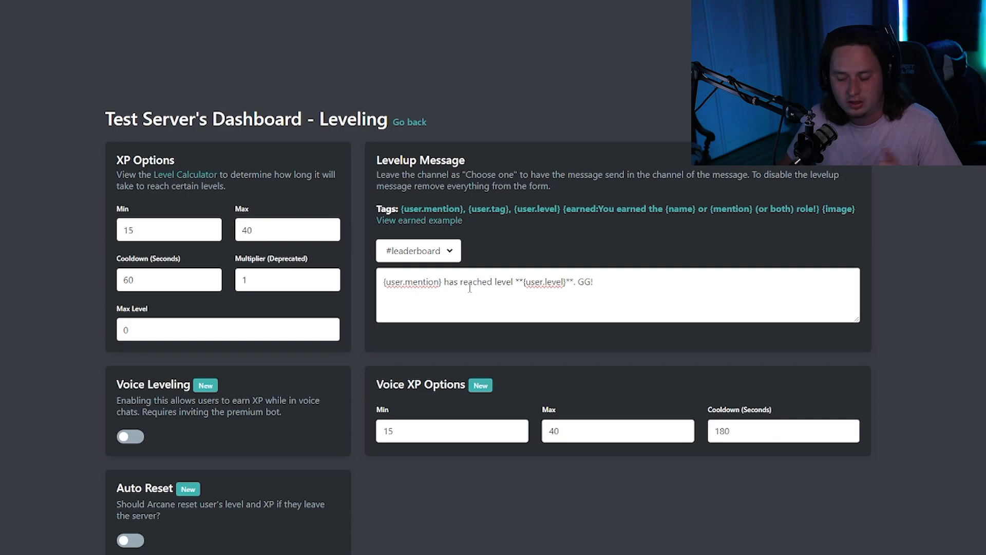
- Add a role reward giving the Level 5 role at level 5
{"action": "scroll", "scroll_direction": "down", "scroll_amount": 3}
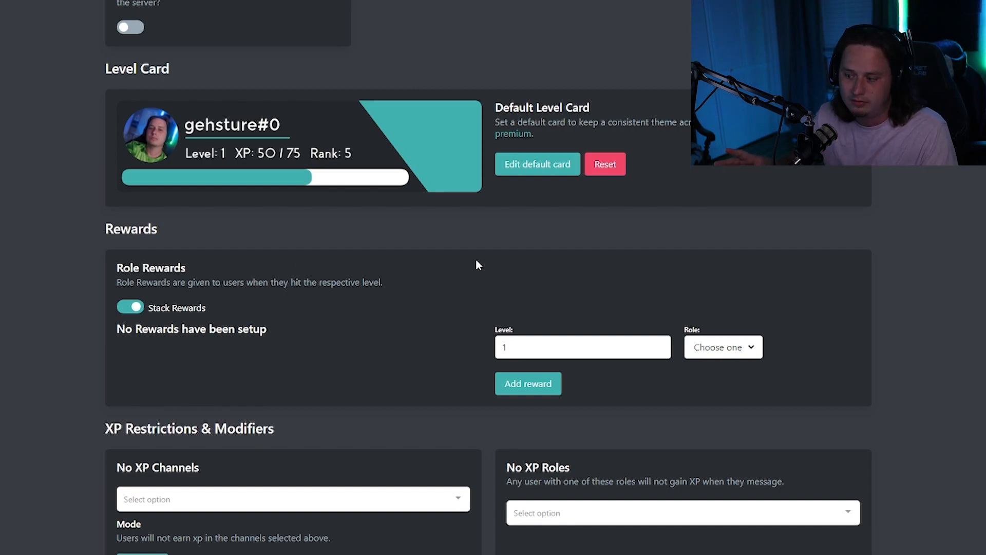
{"action": "left_click", "coordinate": [583, 346]}
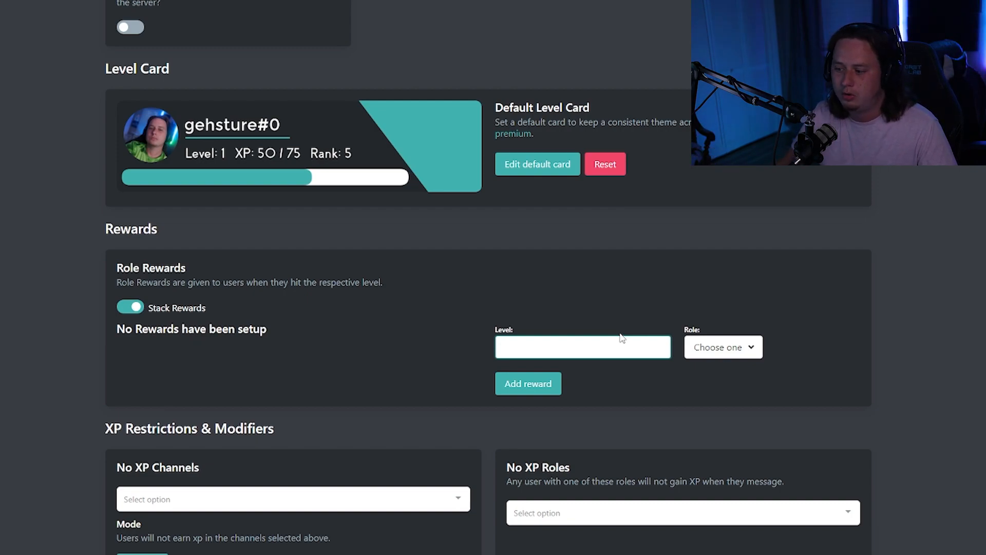
{"action": "type", "text": "5"}
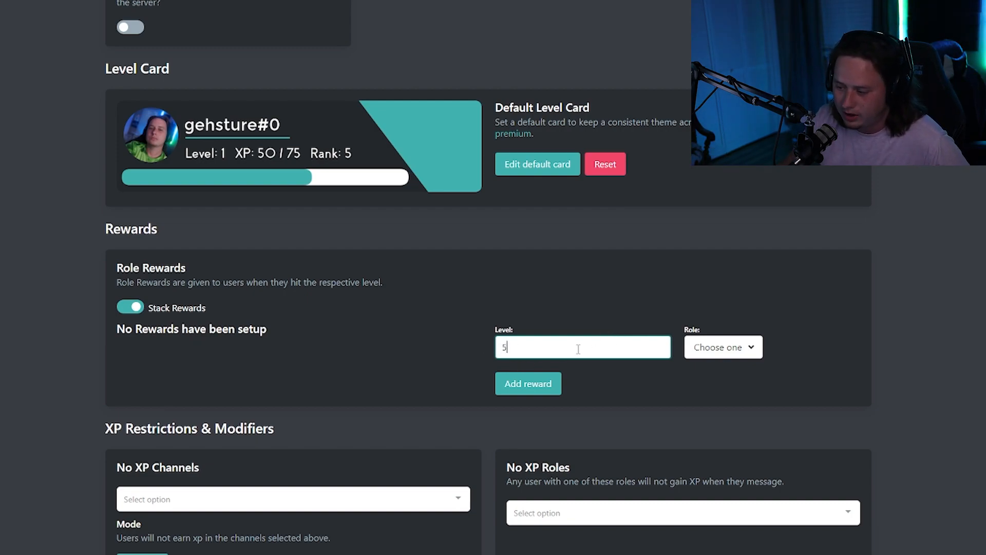
{"action": "left_click", "coordinate": [722, 346]}
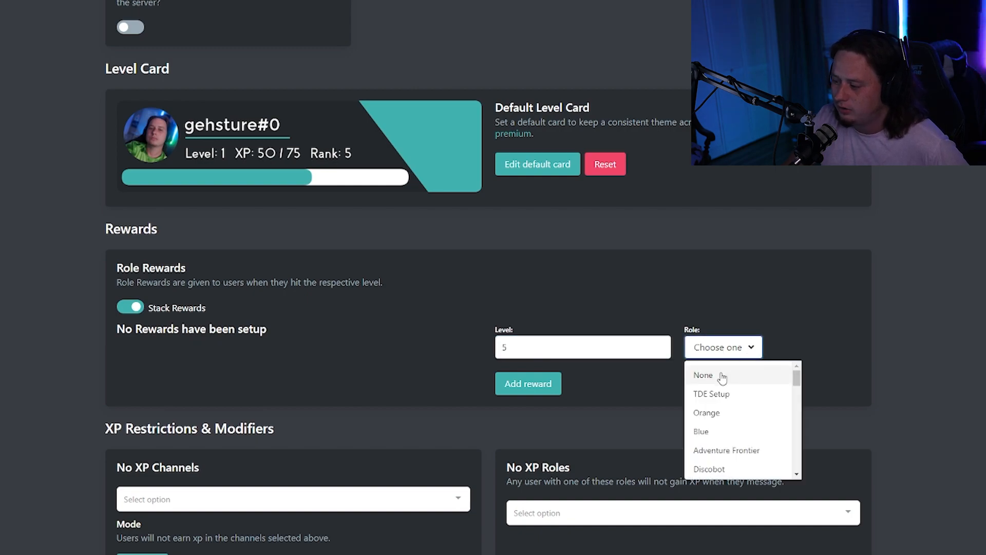
{"action": "scroll", "scroll_direction": "down", "scroll_amount": 3}
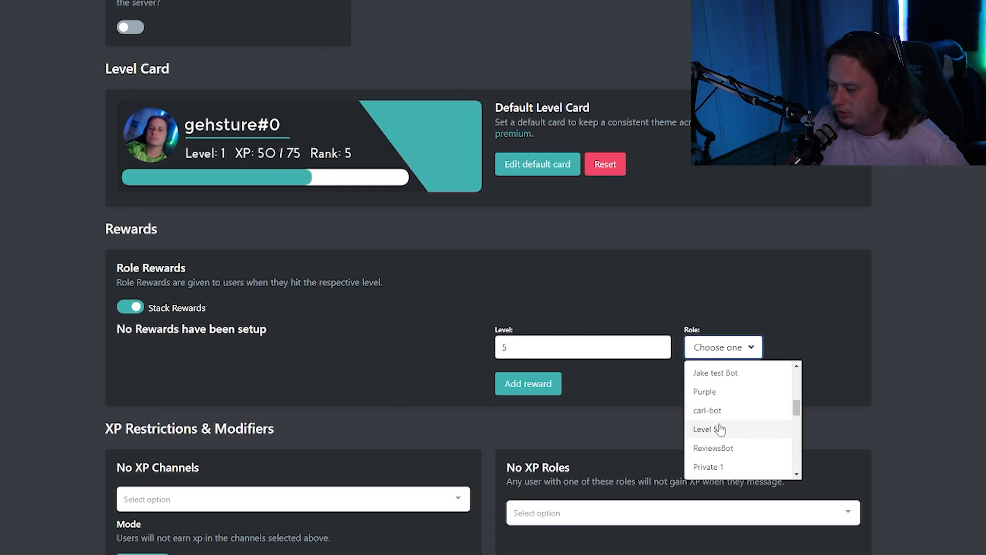
{"action": "left_click", "coordinate": [709, 429]}
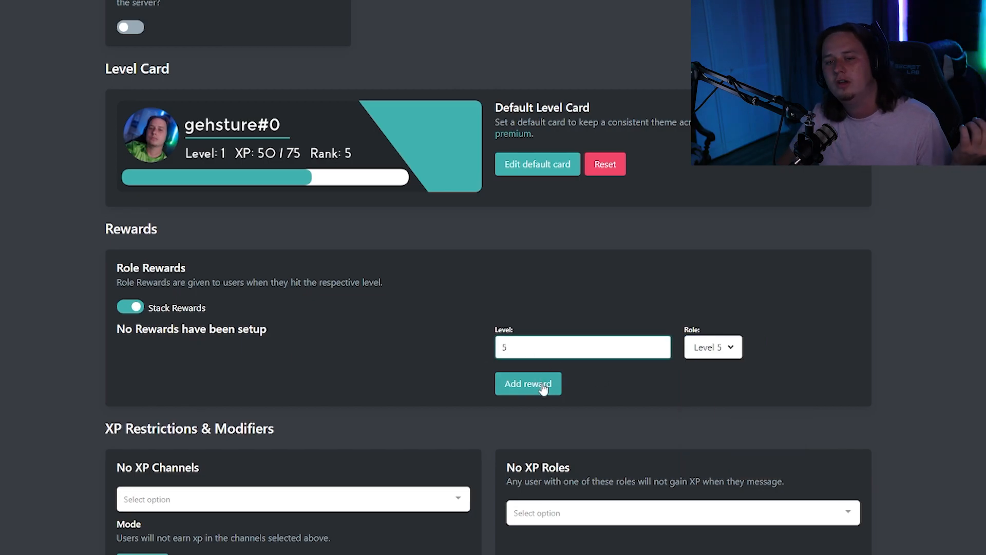
{"action": "left_click", "coordinate": [528, 383]}
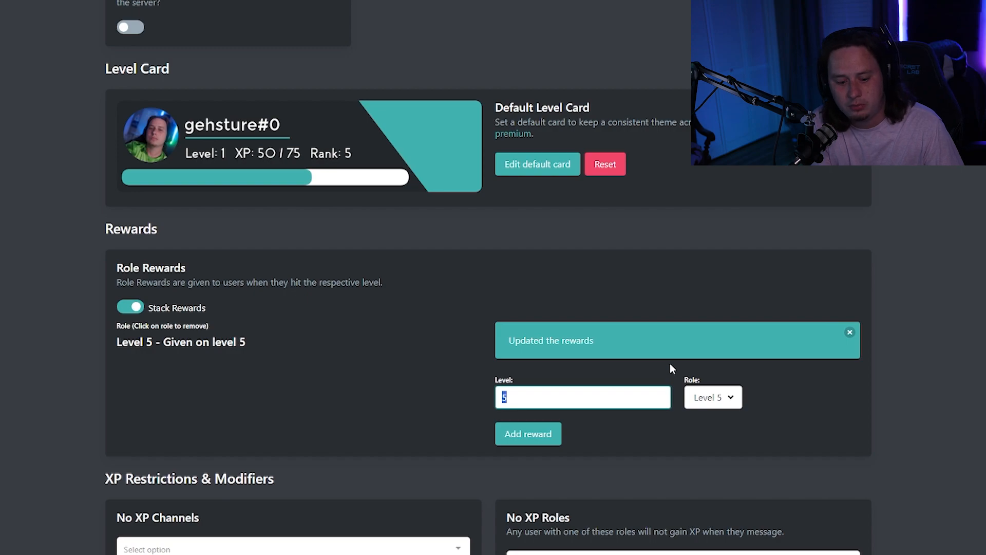
- Add the remaining rewards: Level 10 at level 10 through Level 20 at level 20
{"action": "type", "text": "10"}
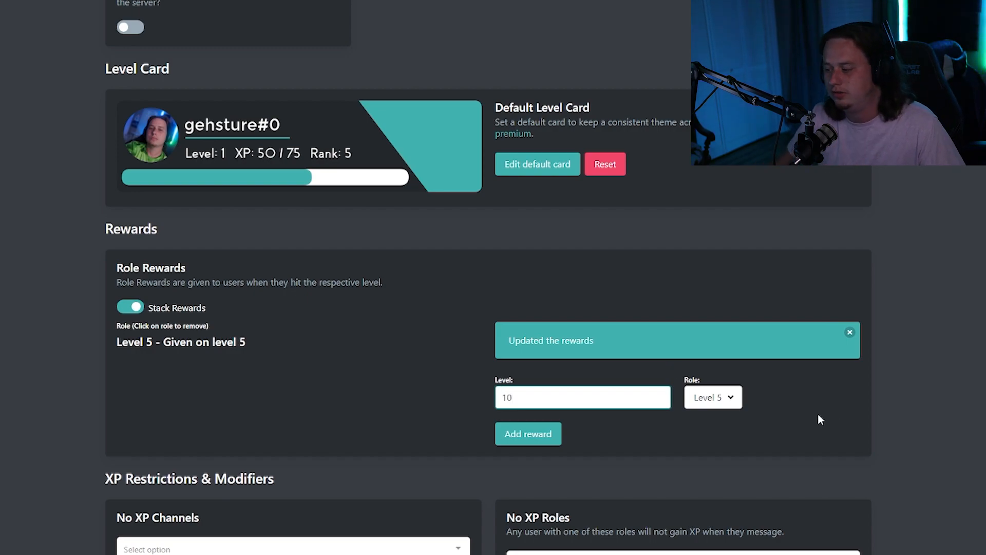
{"action": "left_click", "coordinate": [712, 397]}
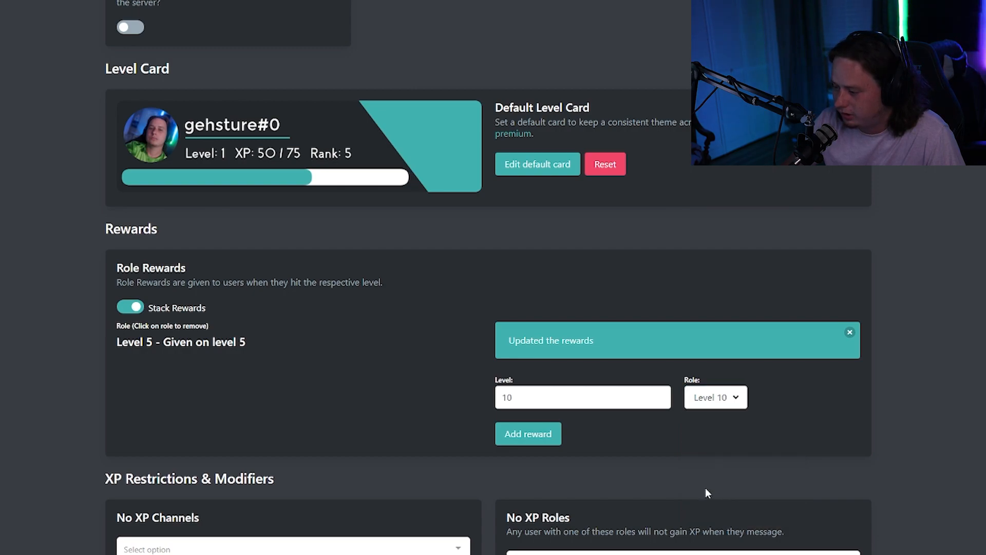
{"action": "left_click", "coordinate": [528, 434]}
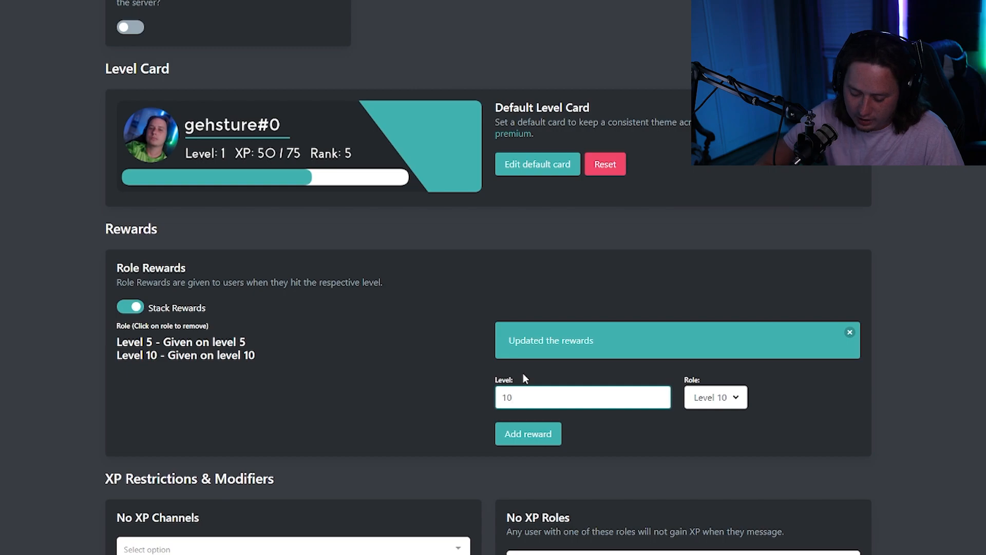
{"action": "left_click", "coordinate": [714, 396]}
{"action": "type", "text": "20"}
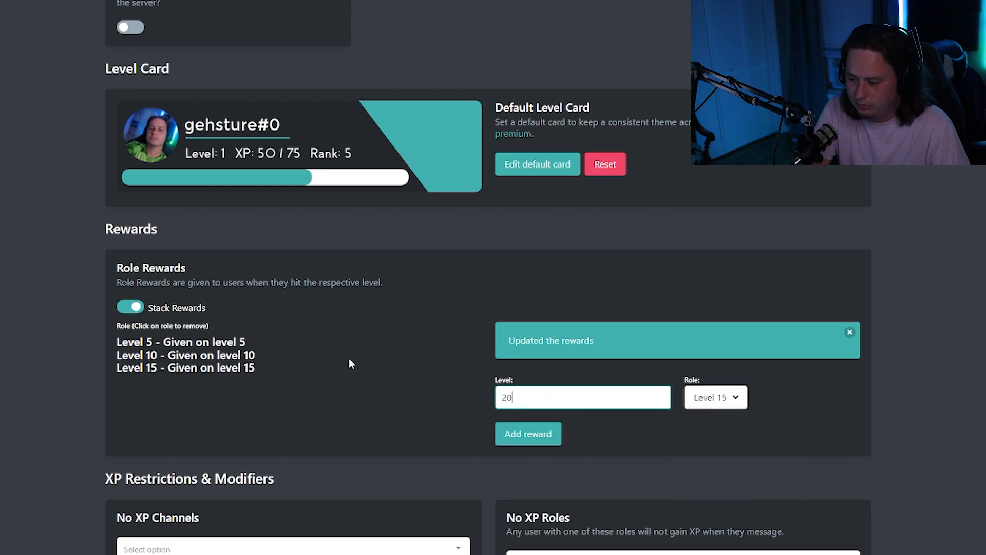
{"action": "left_click", "coordinate": [715, 396]}
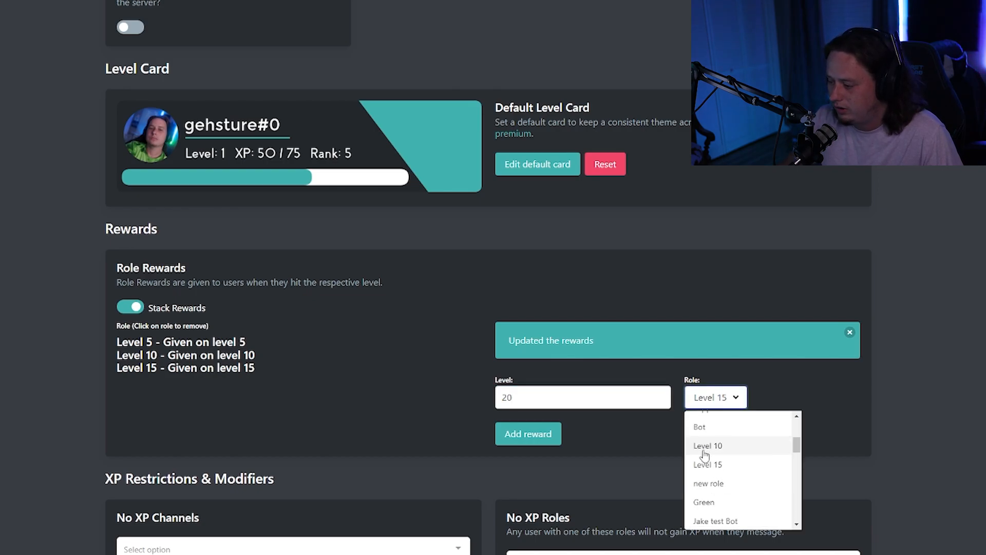
{"action": "scroll", "scroll_direction": "down", "scroll_amount": 3}
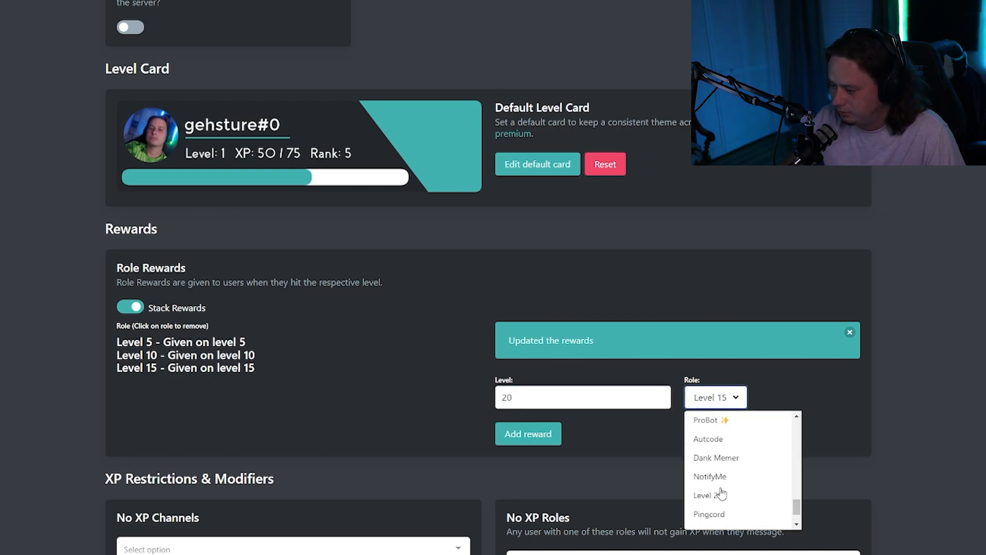
{"action": "left_click", "coordinate": [711, 495]}
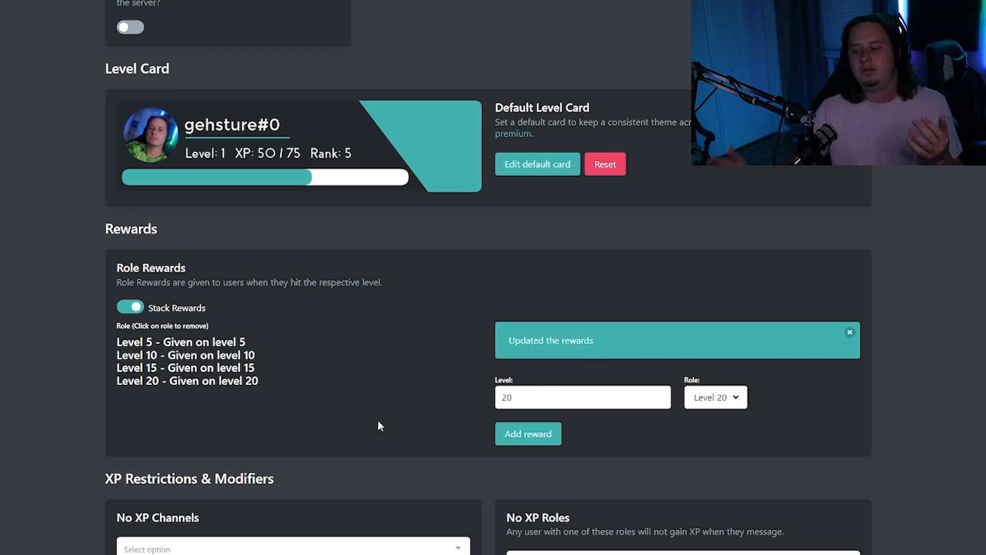
{"action": "mouse_move", "coordinate": [189, 354]}
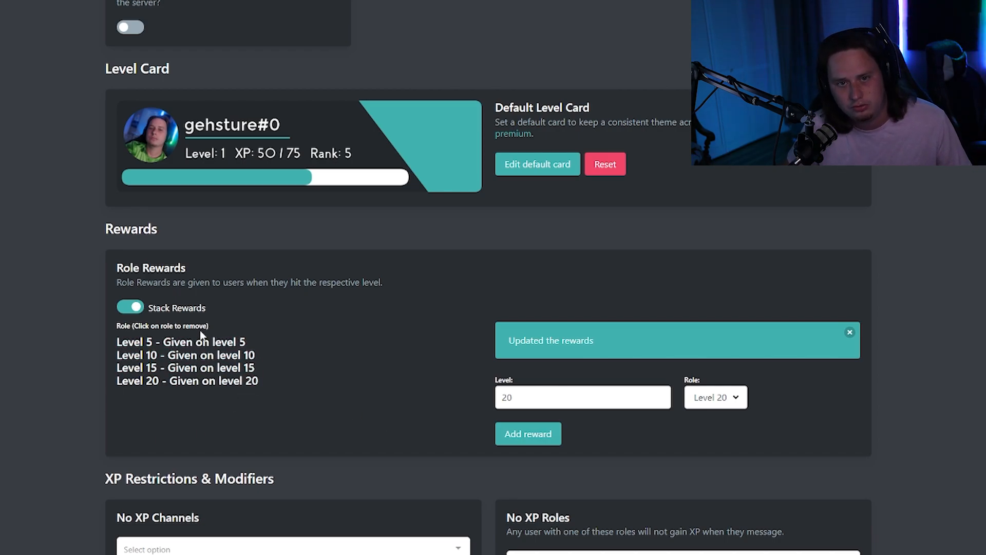
{"action": "mouse_move", "coordinate": [181, 341]}
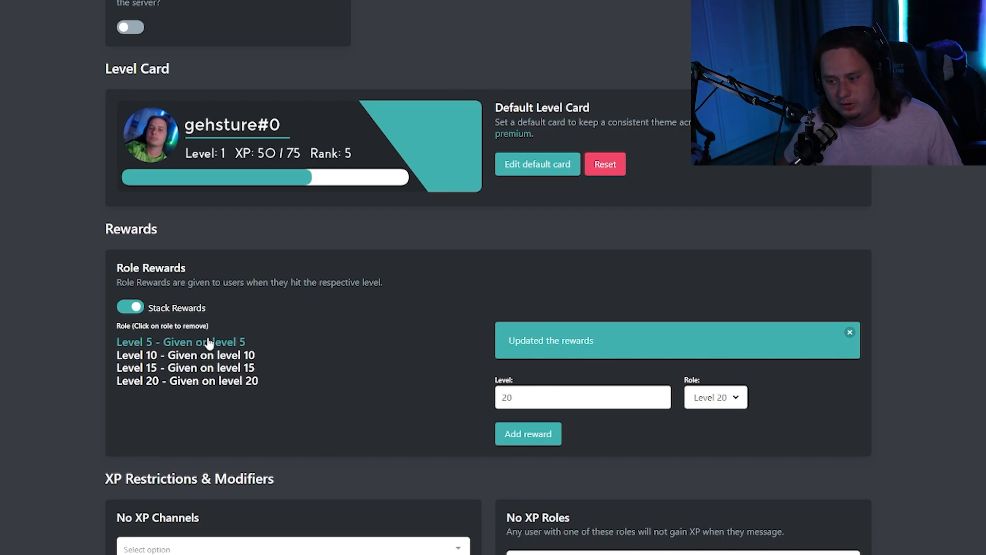
{"action": "scroll", "scroll_direction": "down", "scroll_amount": 3}
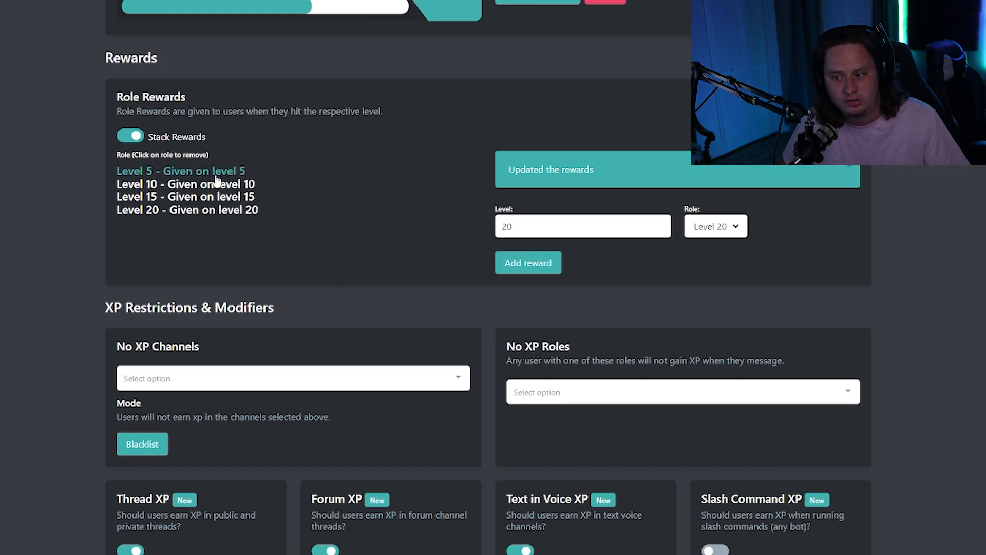
{"action": "mouse_move", "coordinate": [165, 116]}
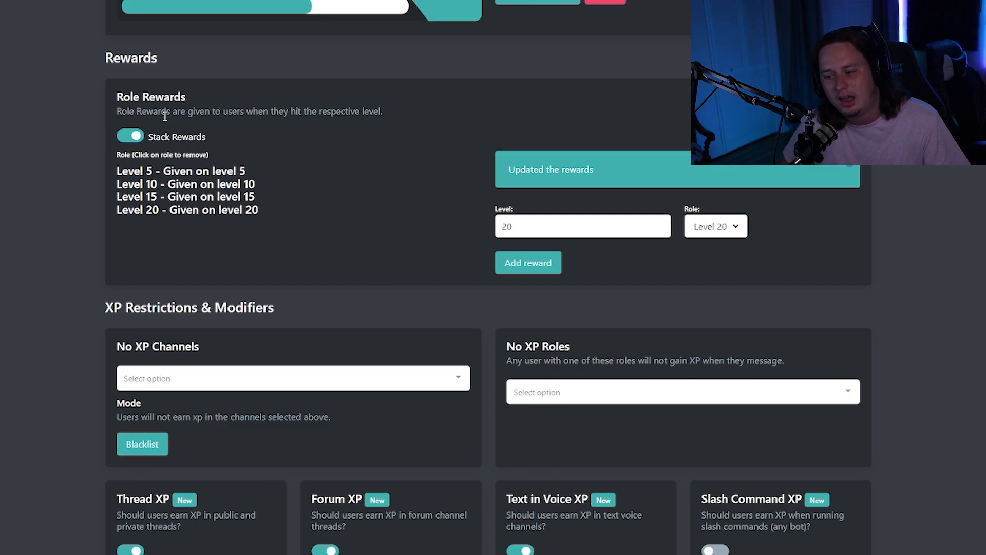
{"action": "mouse_move", "coordinate": [368, 82]}
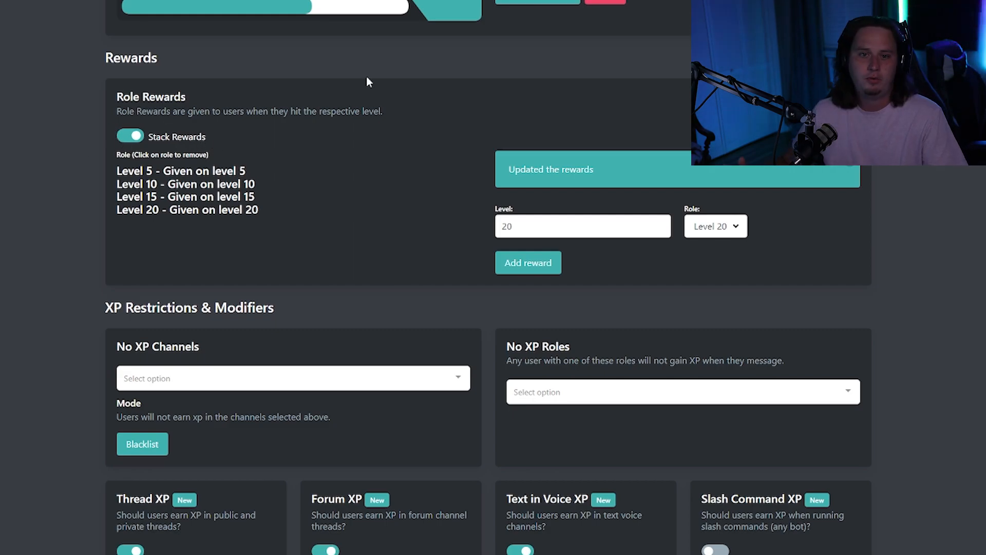
{"action": "mouse_move", "coordinate": [184, 183]}
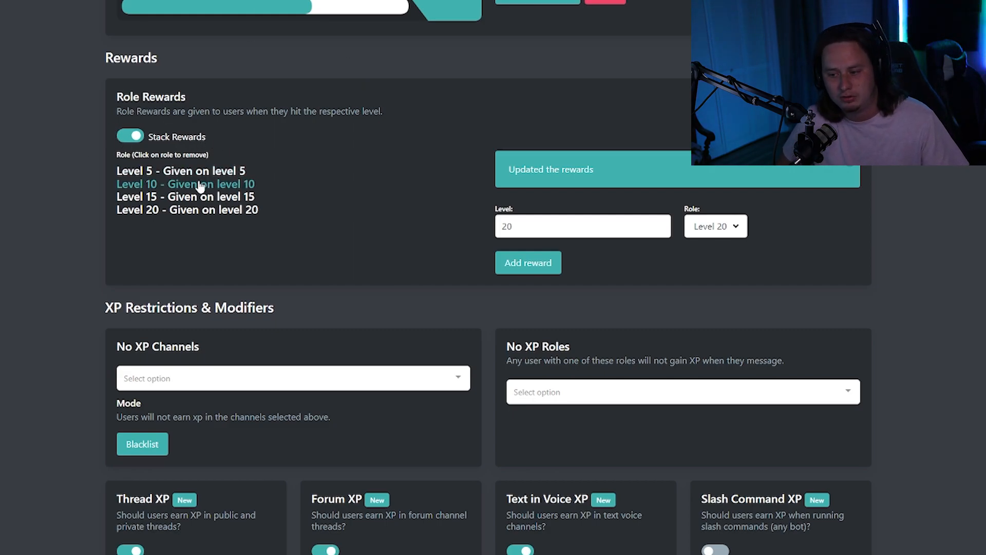
{"action": "mouse_move", "coordinate": [284, 189]}
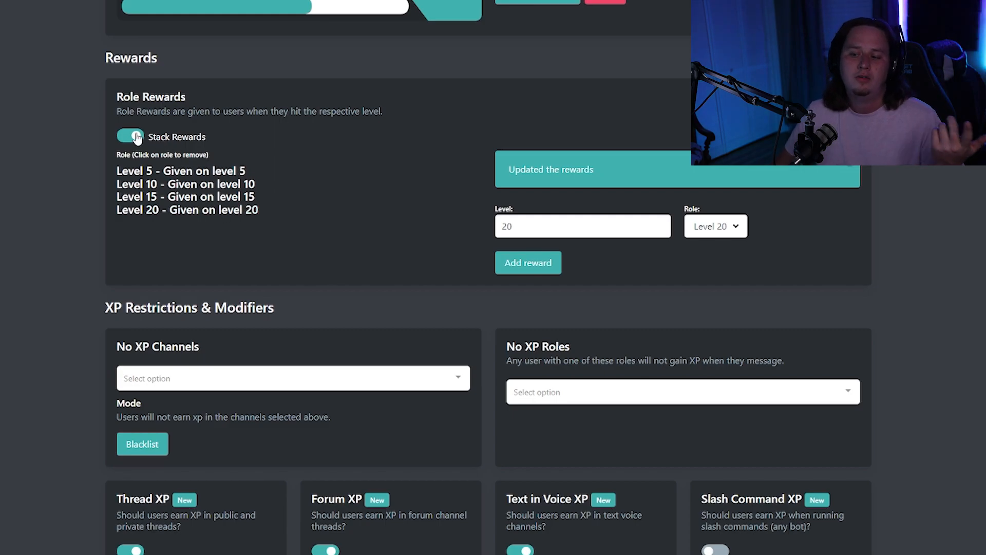
- Switch the Stack Rewards toggle off in the Rewards section
{"action": "left_click", "coordinate": [130, 137]}
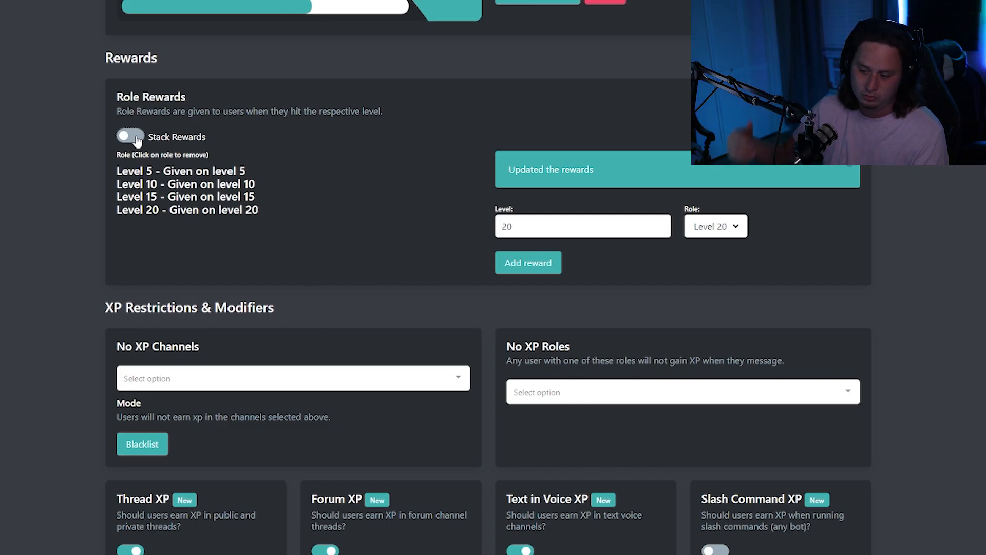
{"action": "scroll", "scroll_direction": "up", "scroll_amount": 3}
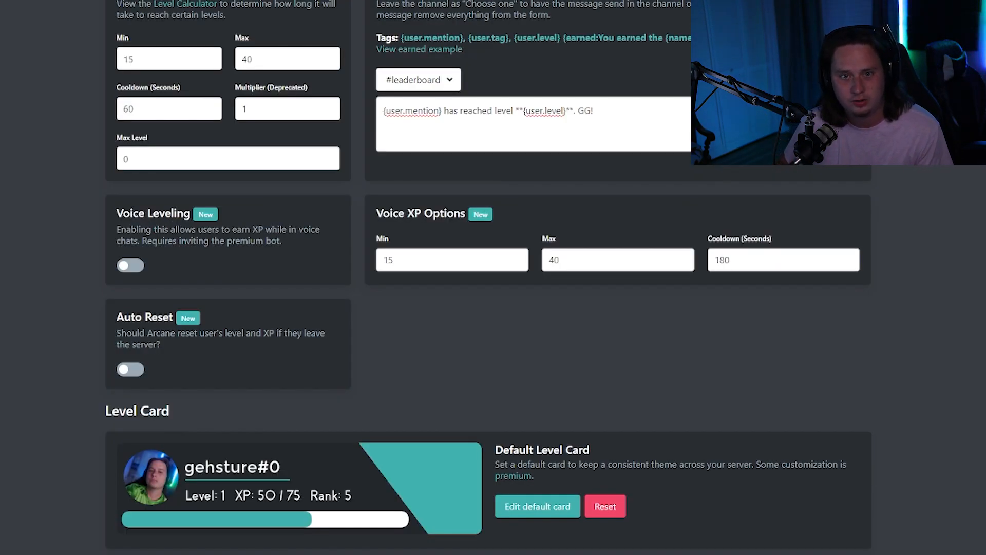
{"action": "scroll", "scroll_direction": "up", "scroll_amount": 3}
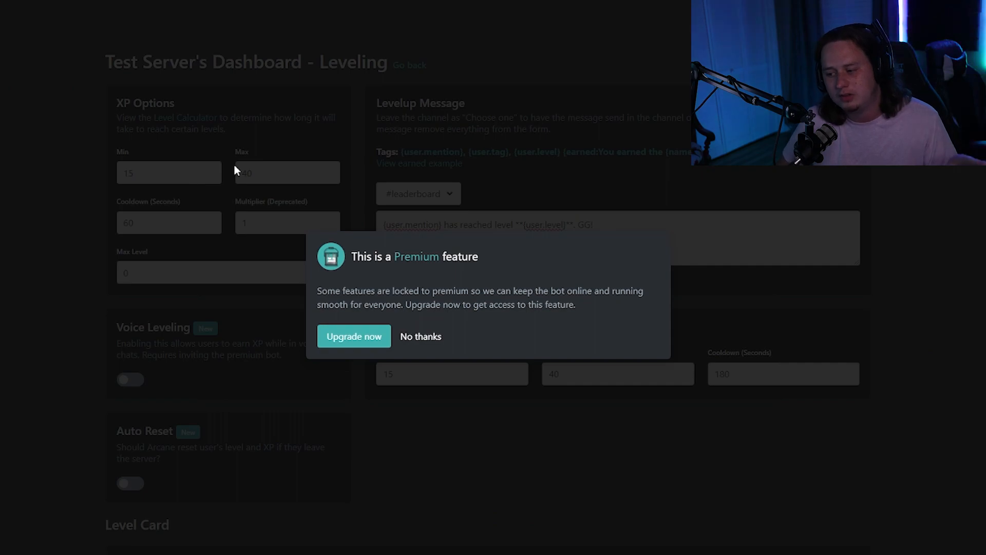
{"action": "left_click", "coordinate": [420, 336]}
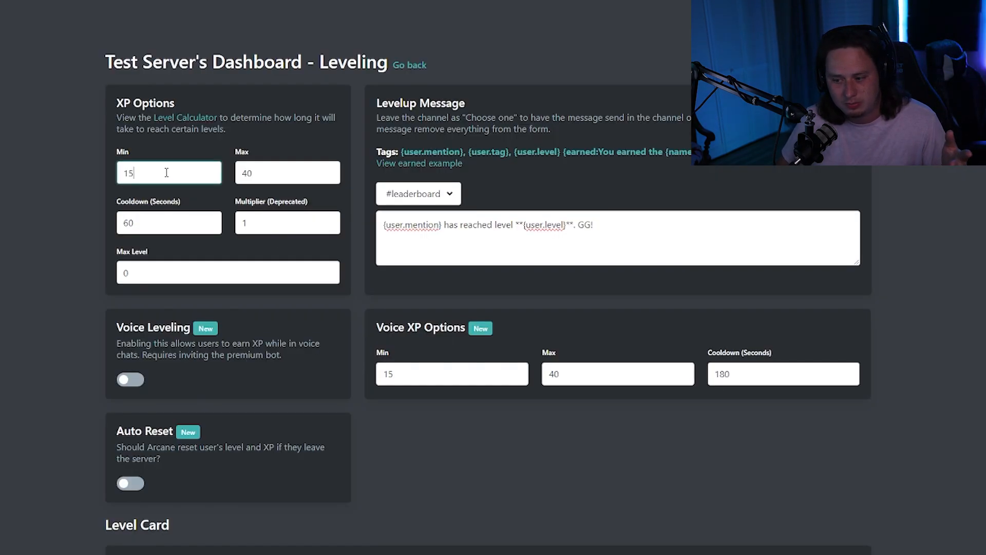
{"action": "left_click", "coordinate": [286, 172]}
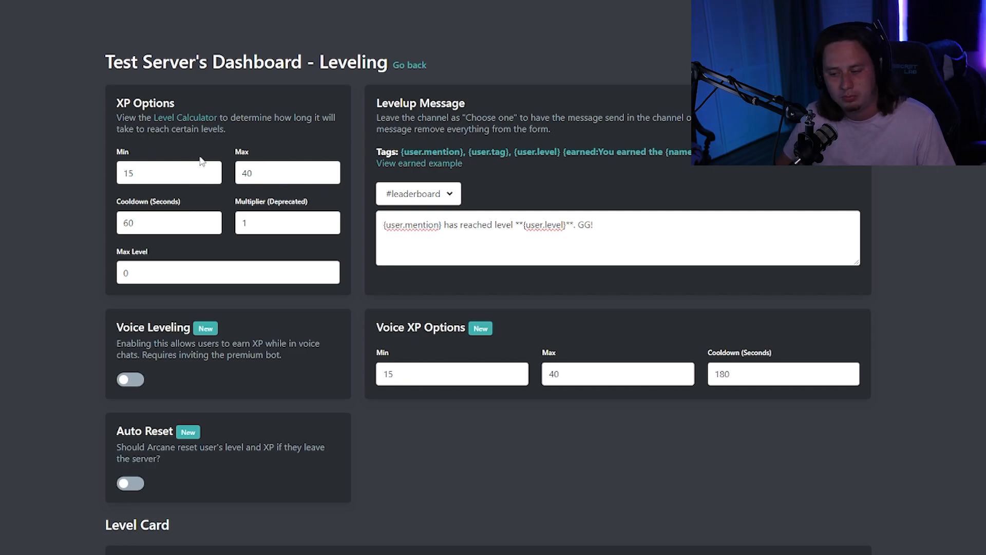
{"action": "mouse_move", "coordinate": [217, 118]}
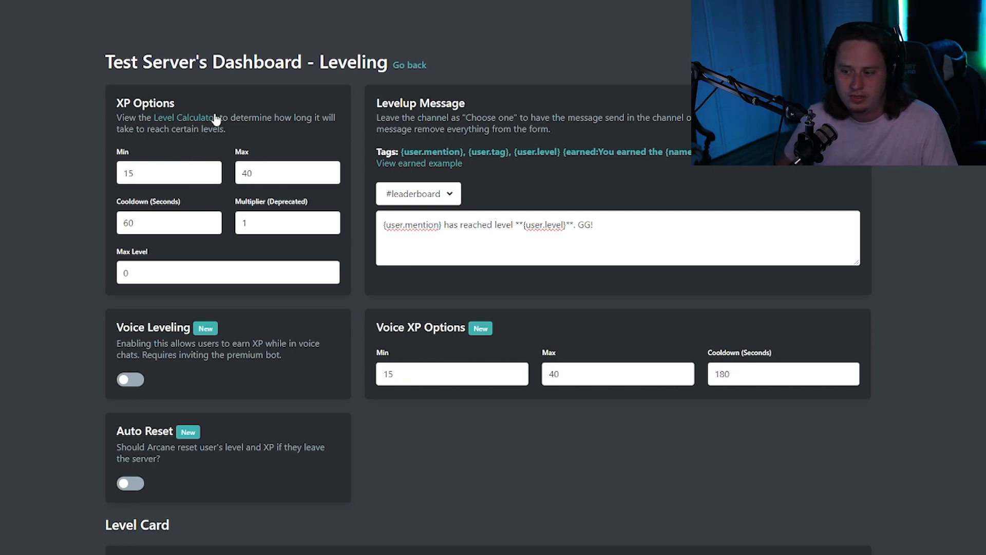
{"action": "left_click", "coordinate": [186, 117]}
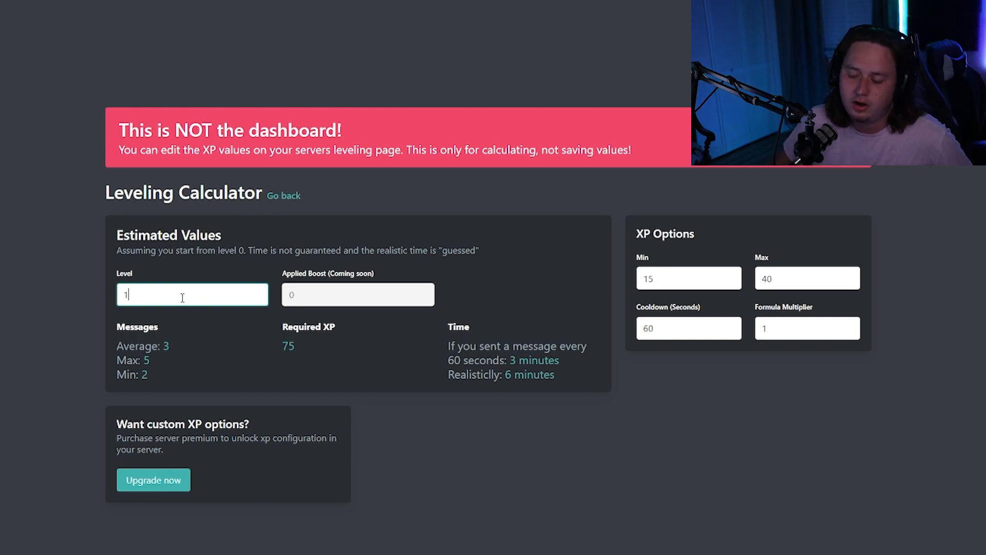
{"action": "mouse_move", "coordinate": [176, 362]}
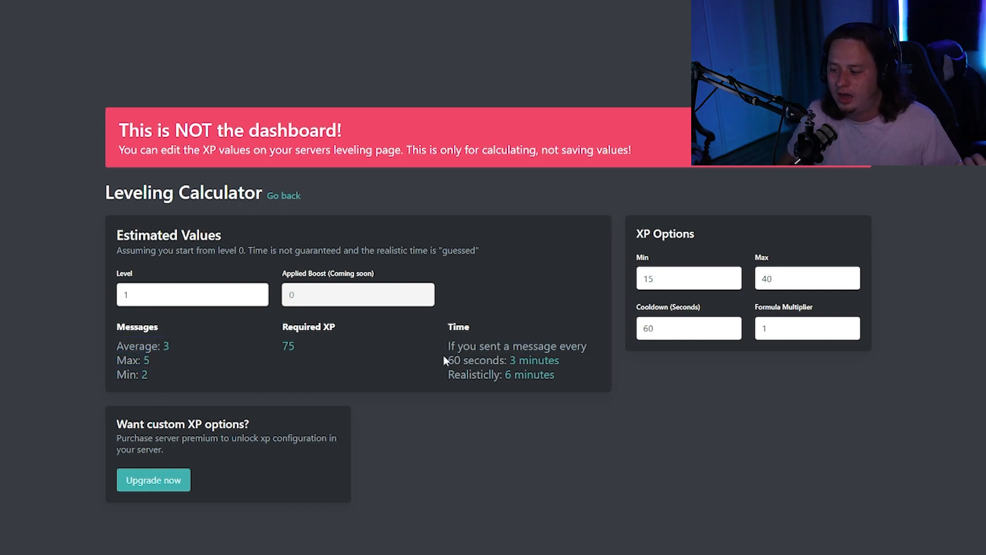
{"action": "mouse_move", "coordinate": [562, 383]}
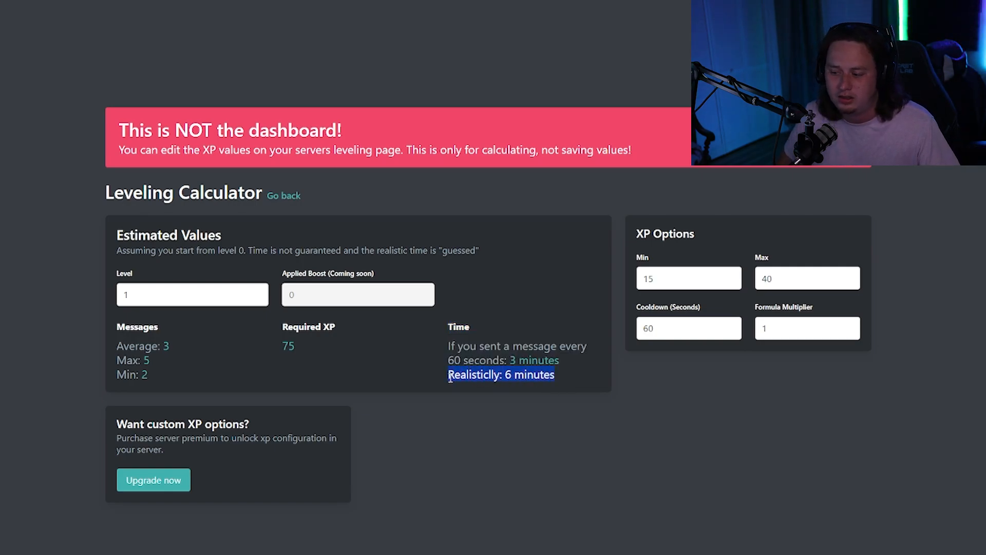
{"action": "left_click", "coordinate": [192, 294]}
{"action": "type", "text": "5"}
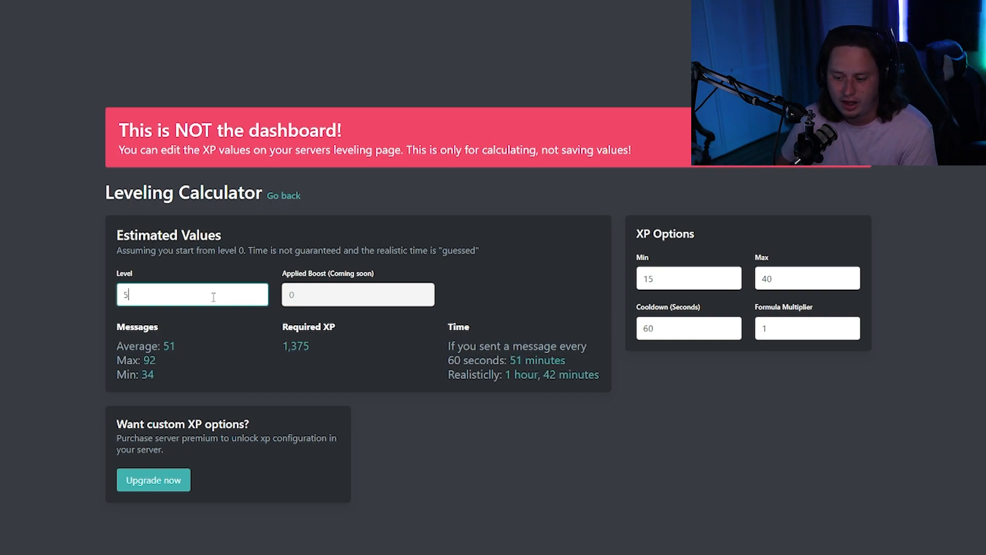
{"action": "double_click", "coordinate": [151, 345]}
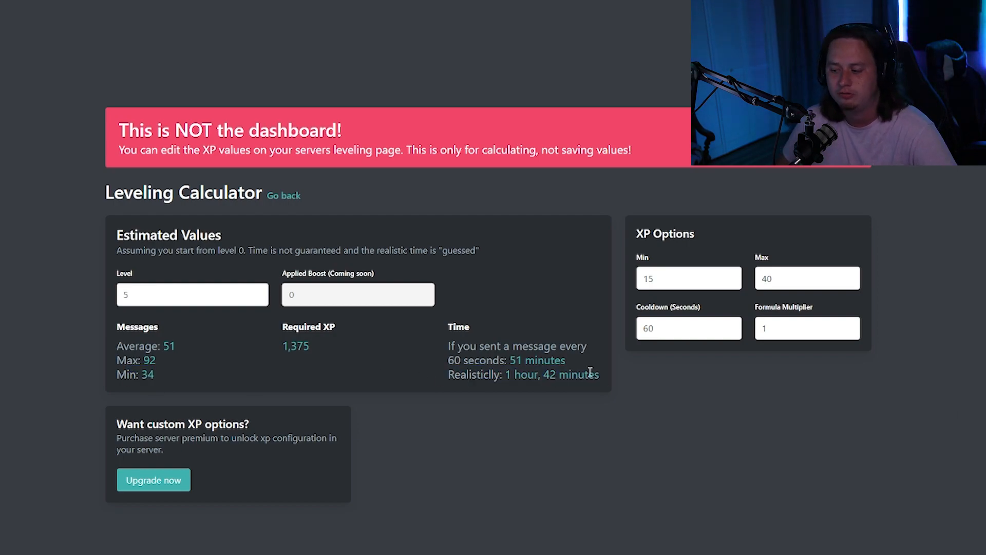
{"action": "mouse_move", "coordinate": [382, 207]}
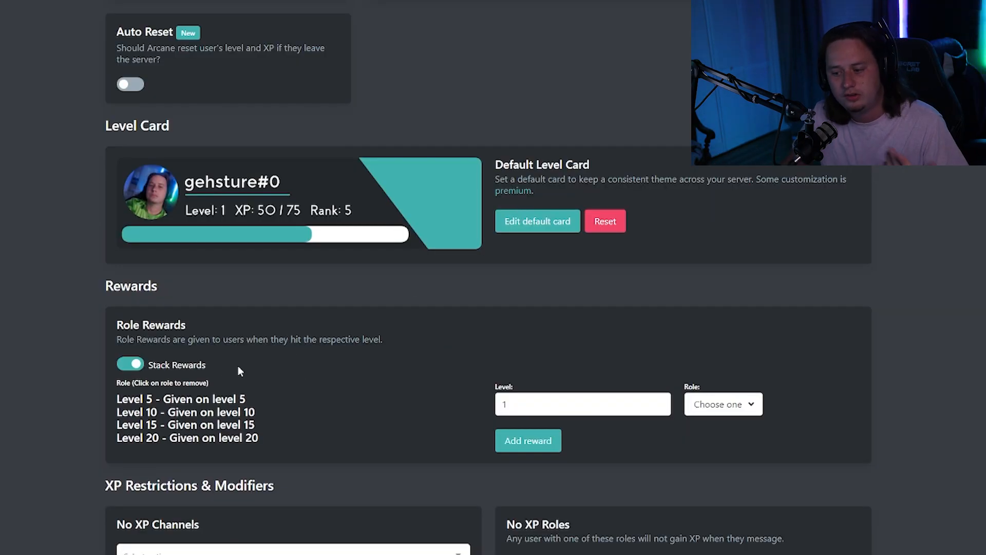
- Use 'Go back' at the top of the leveling page to reach the module overview
{"action": "scroll", "scroll_direction": "down", "scroll_amount": 3}
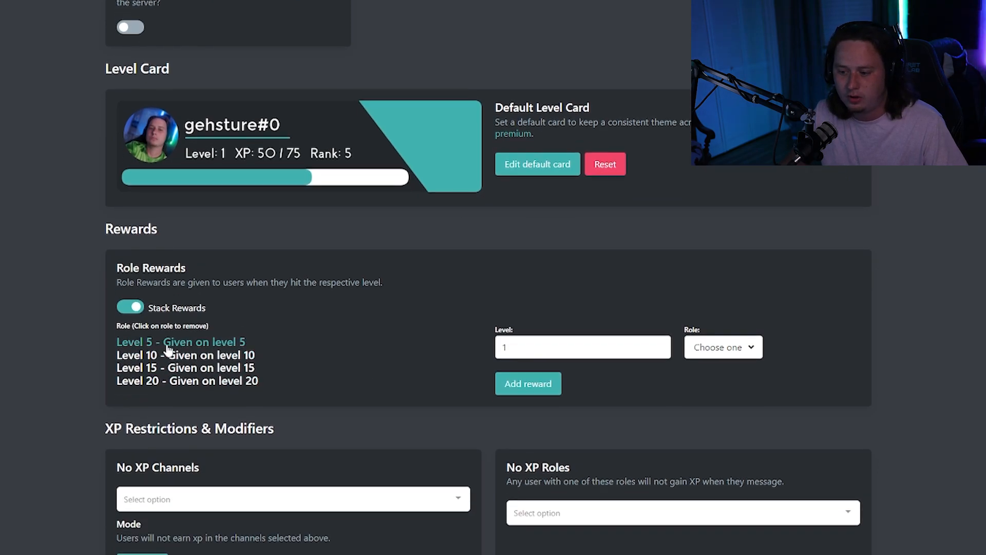
{"action": "scroll", "scroll_direction": "up", "scroll_amount": 3}
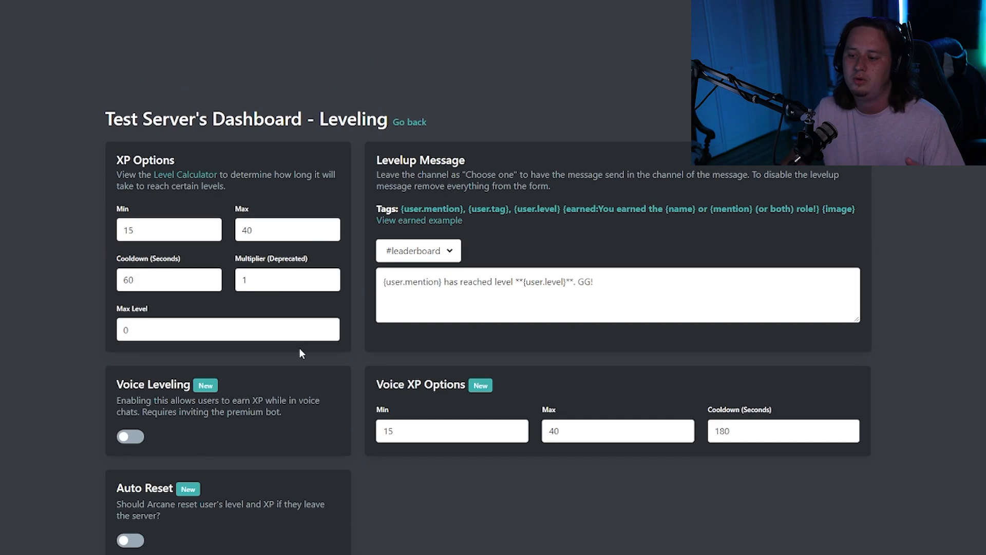
{"action": "left_click", "coordinate": [410, 122]}
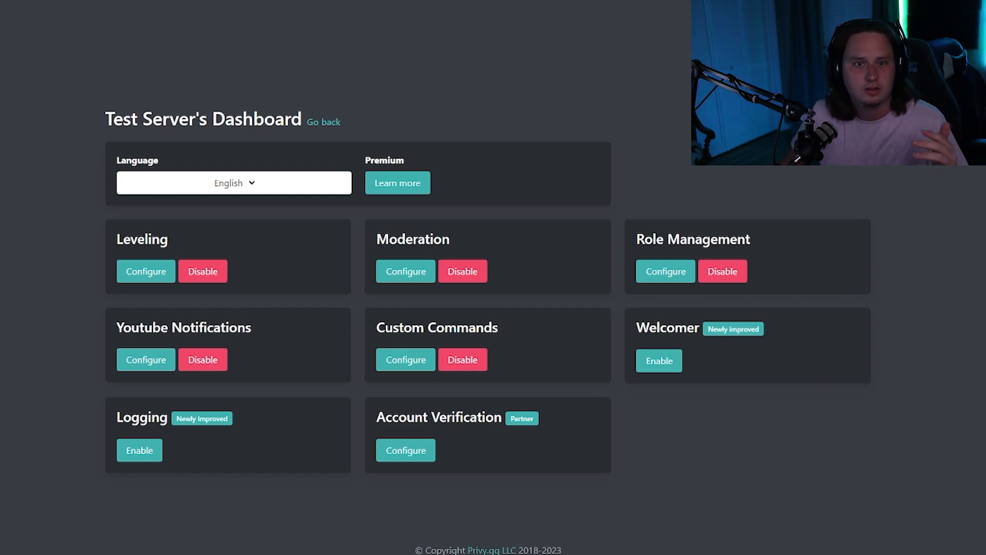
{"action": "mouse_move", "coordinate": [654, 178]}
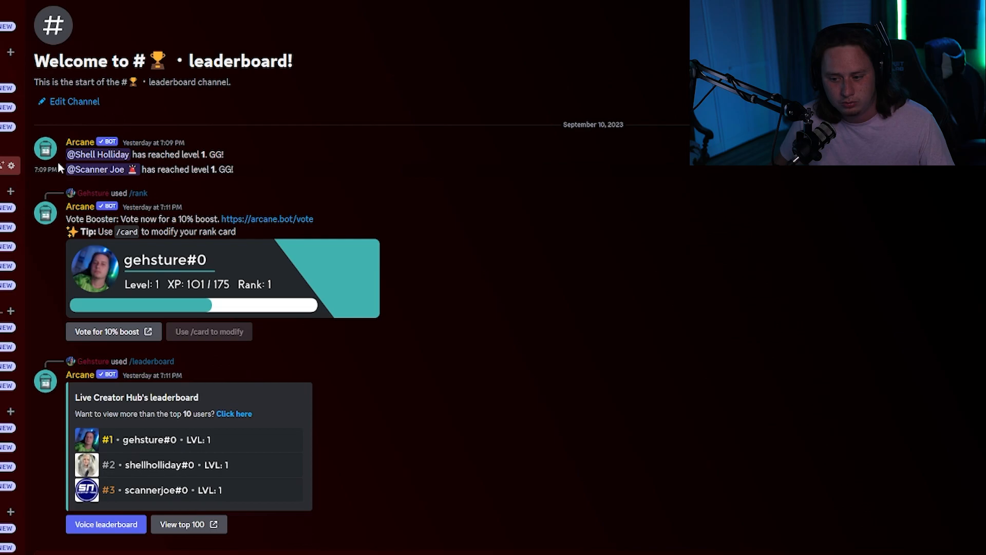
{"action": "mouse_move", "coordinate": [207, 144]}
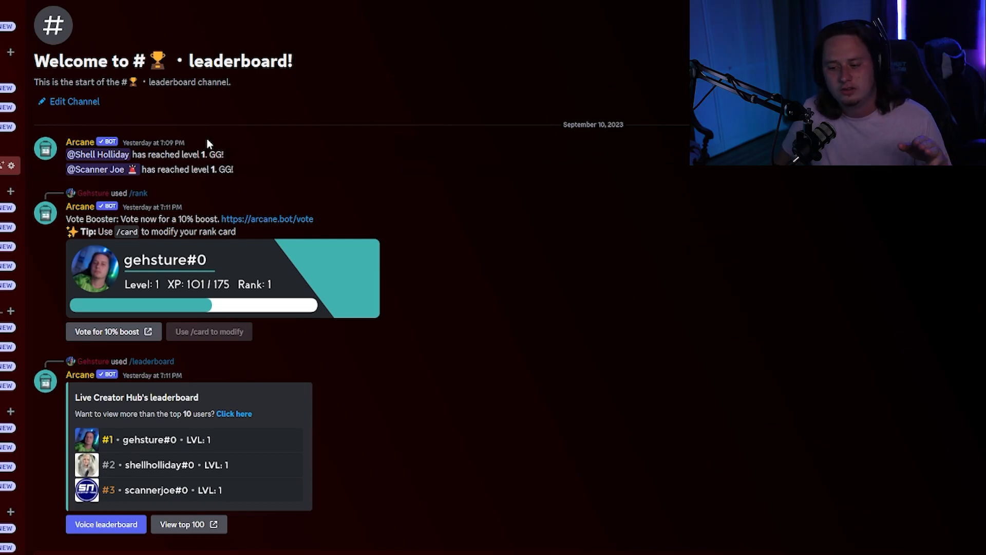
{"action": "mouse_move", "coordinate": [315, 355]}
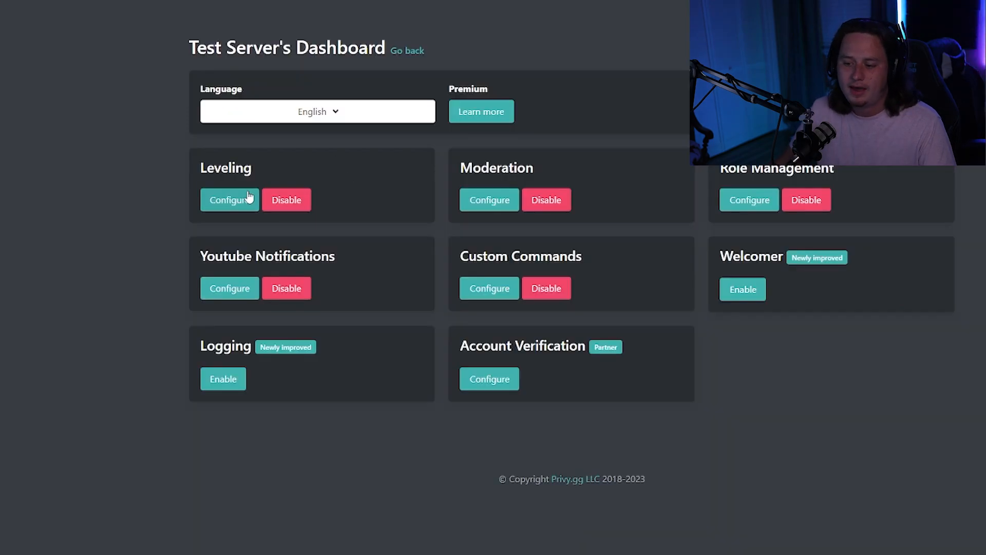
- Reopen the Leveling module via Configure and type a test message in Discord
{"action": "left_click", "coordinate": [229, 199]}
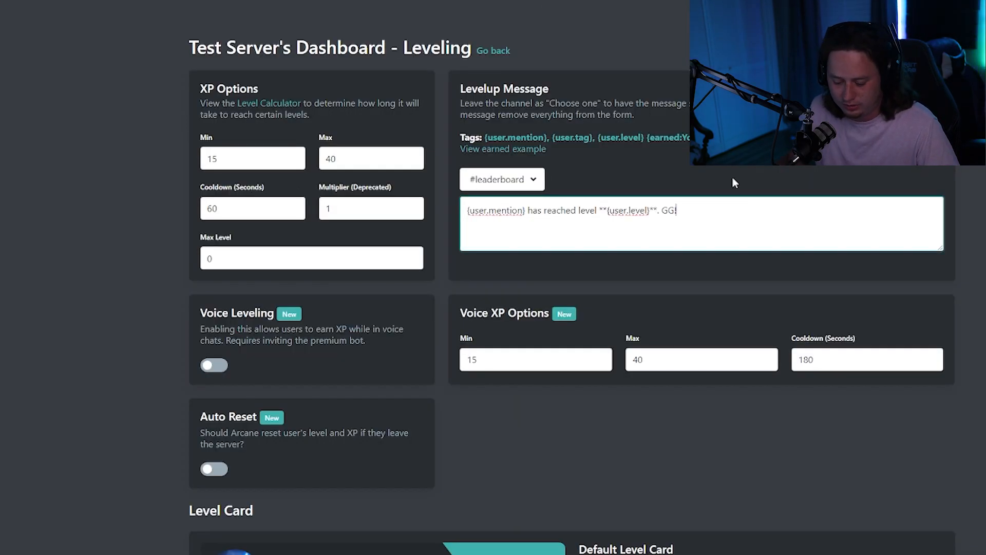
{"action": "type", "text": "testsejtksjdfjsdoif"}
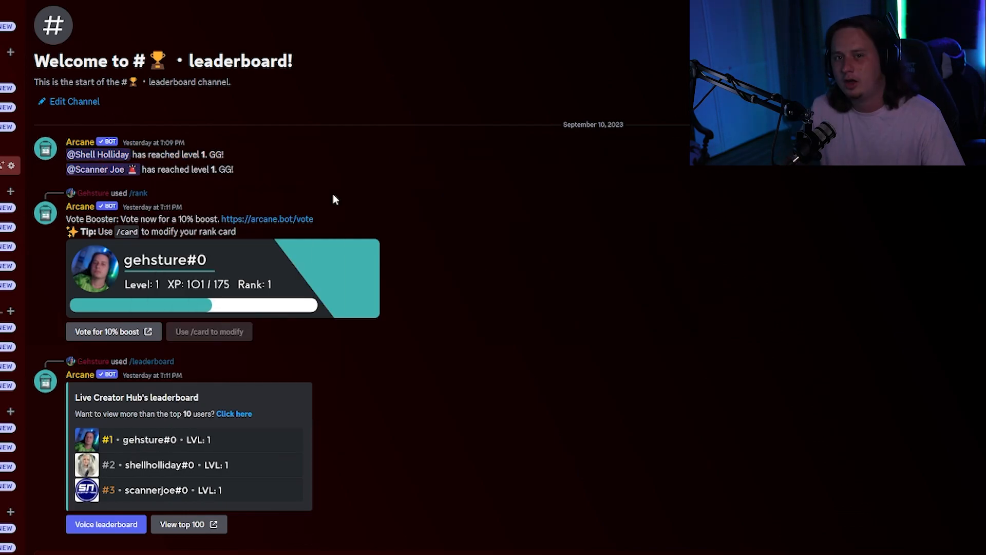
{"action": "mouse_move", "coordinate": [252, 387]}
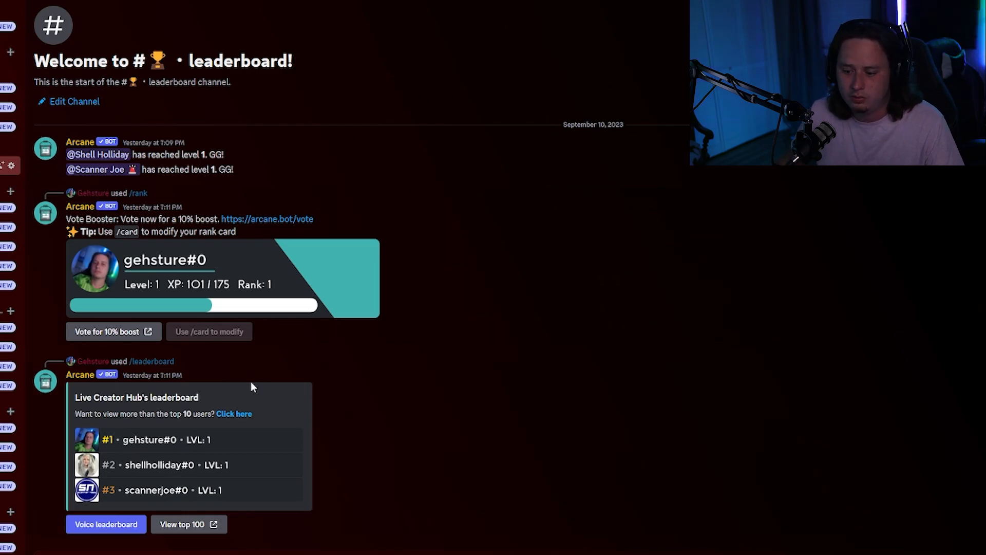
{"action": "mouse_move", "coordinate": [214, 214]}
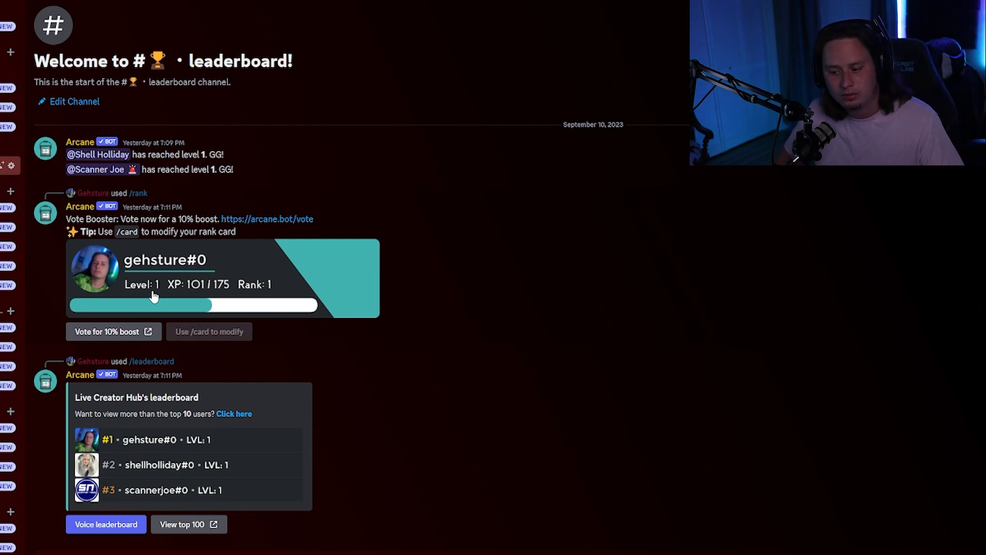
{"action": "mouse_move", "coordinate": [201, 294]}
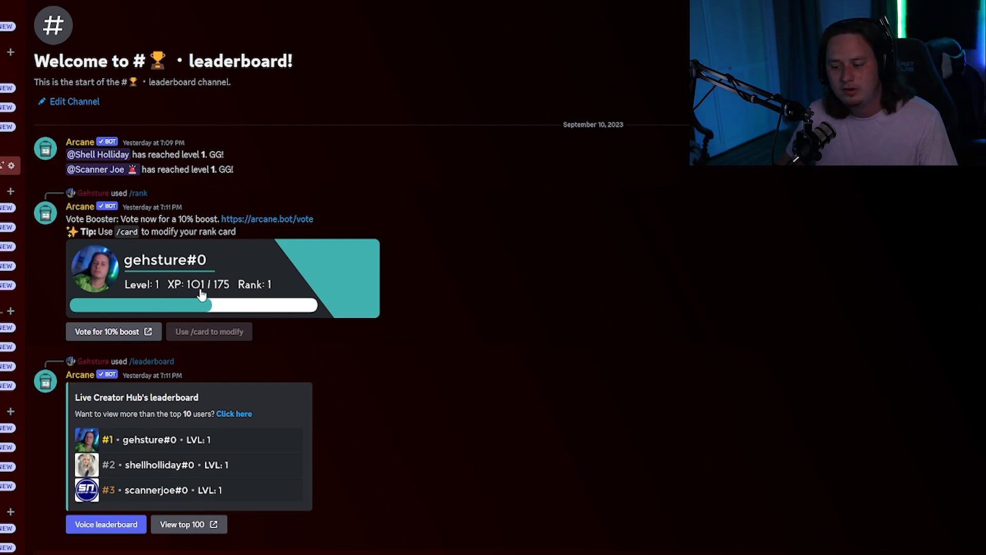
{"action": "mouse_move", "coordinate": [226, 287]}
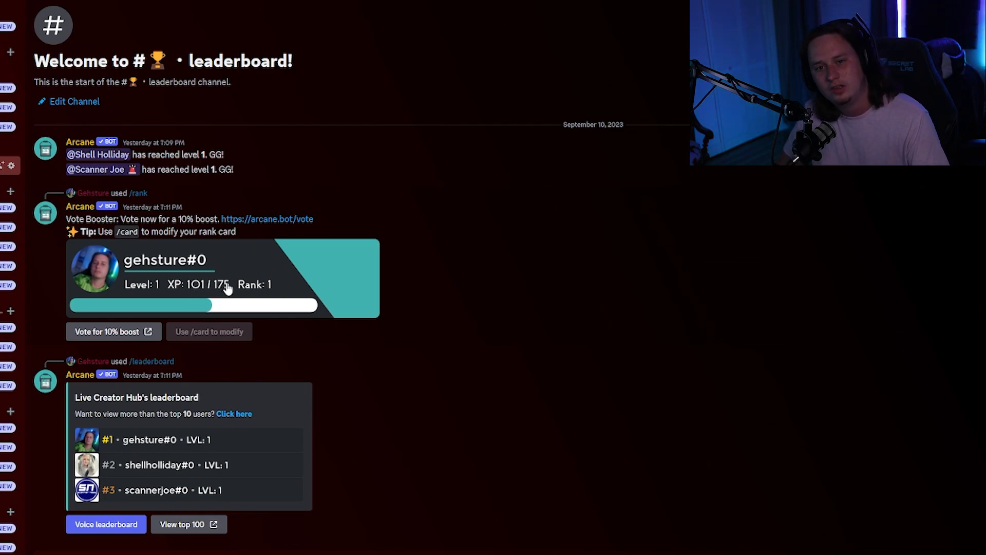
{"action": "mouse_move", "coordinate": [220, 365]}
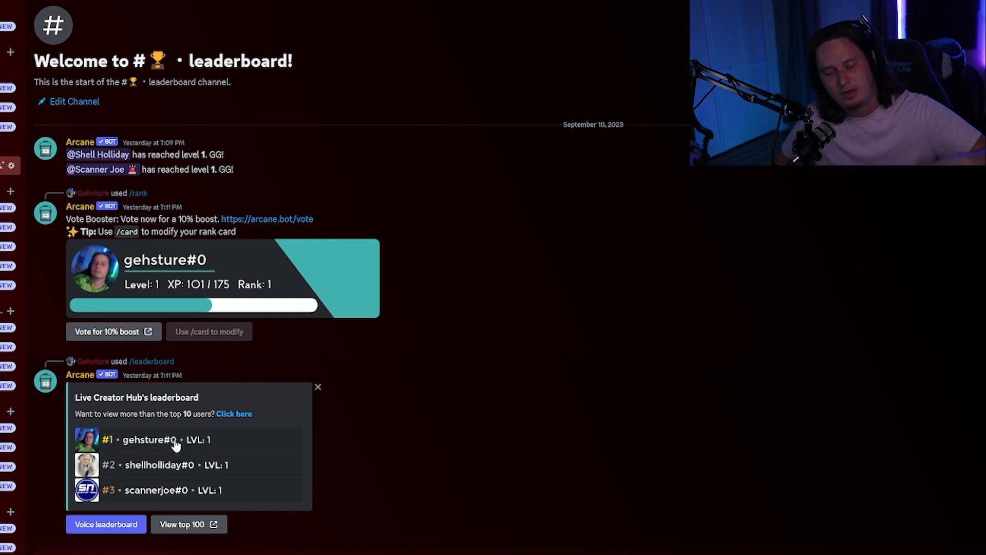
{"action": "mouse_move", "coordinate": [274, 430]}
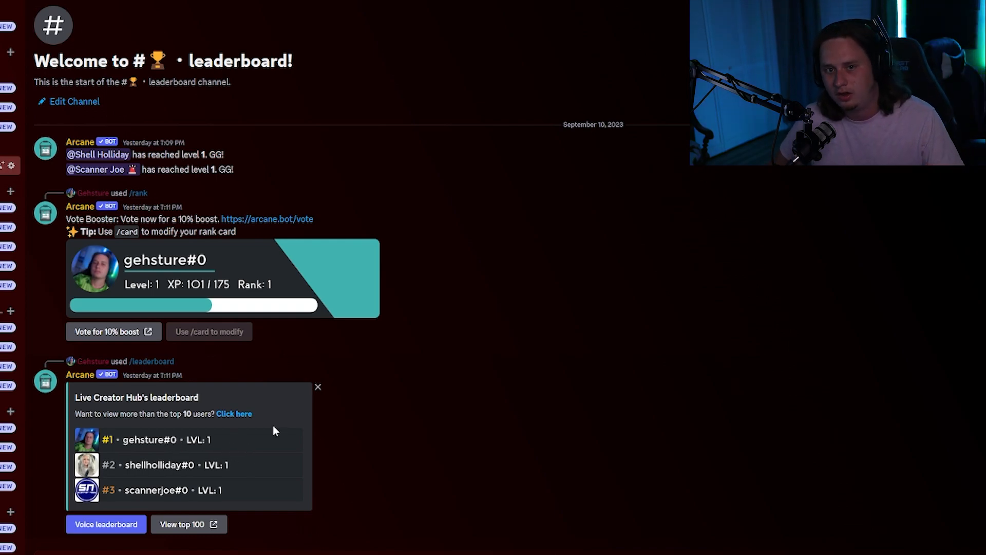